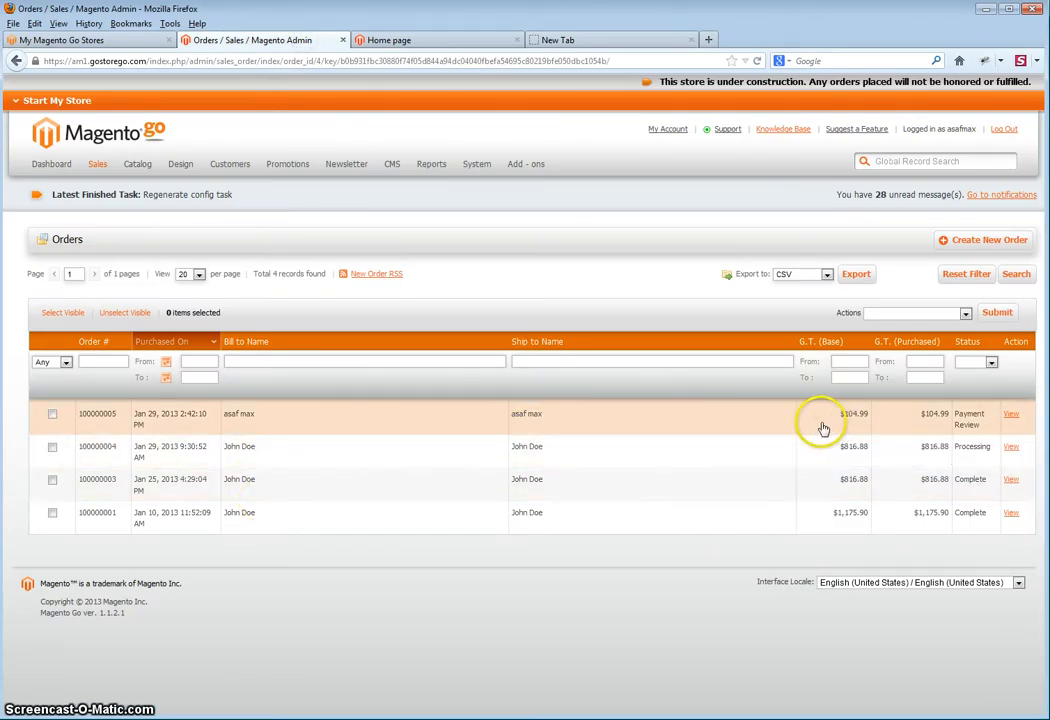
mouse_move(972, 434)
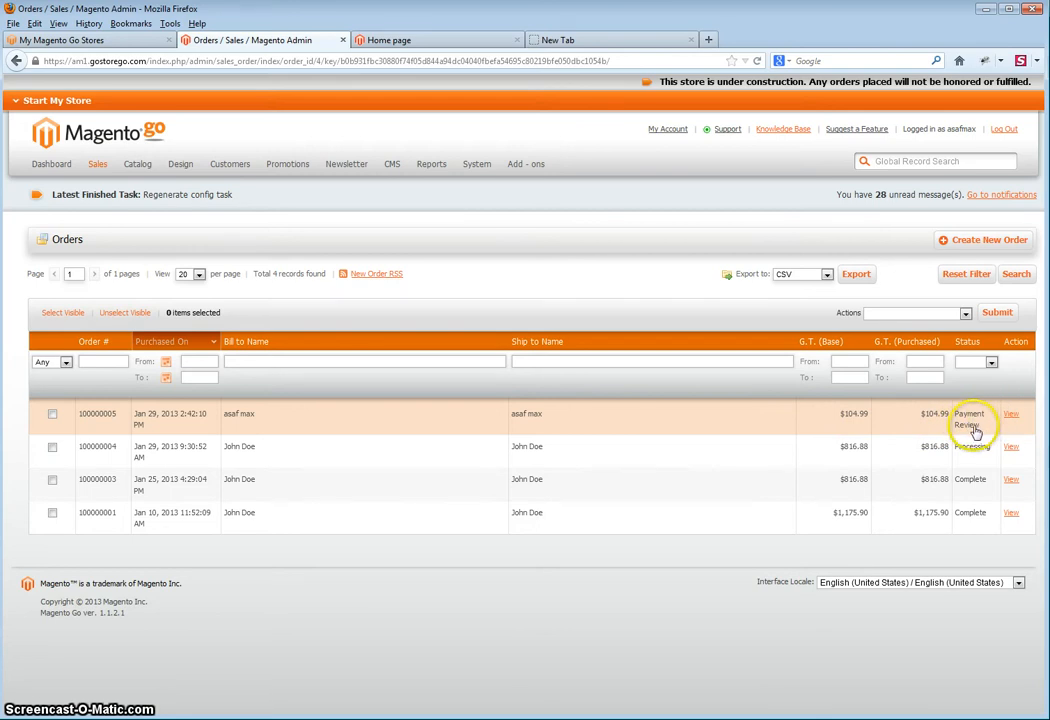
mouse_move(476, 264)
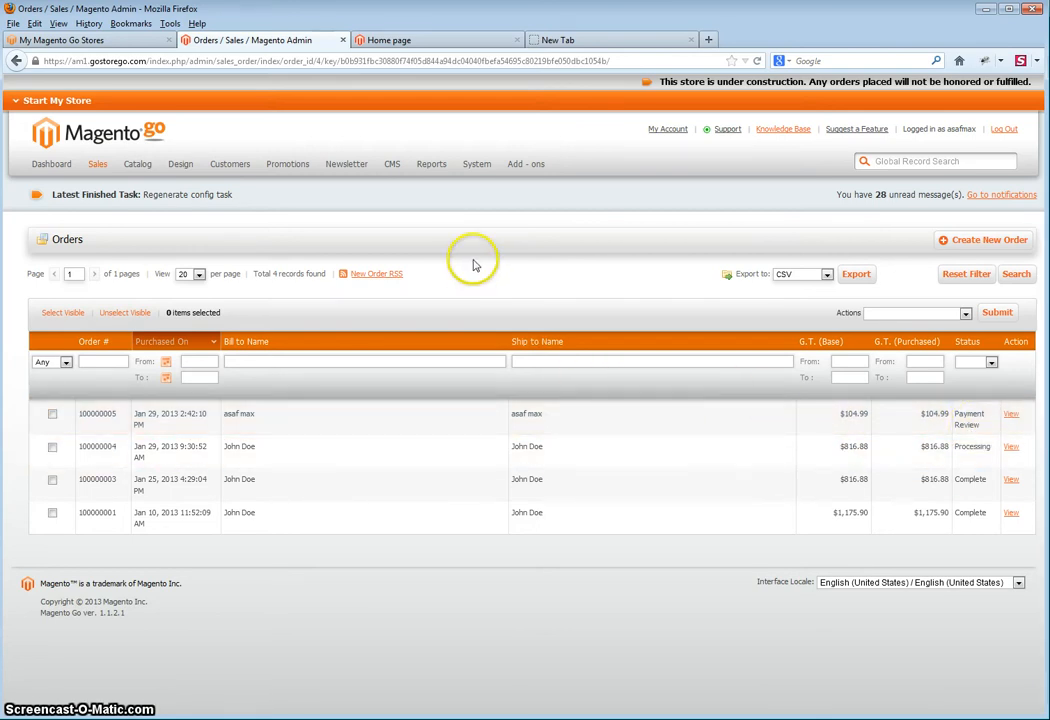
mouse_move(440, 88)
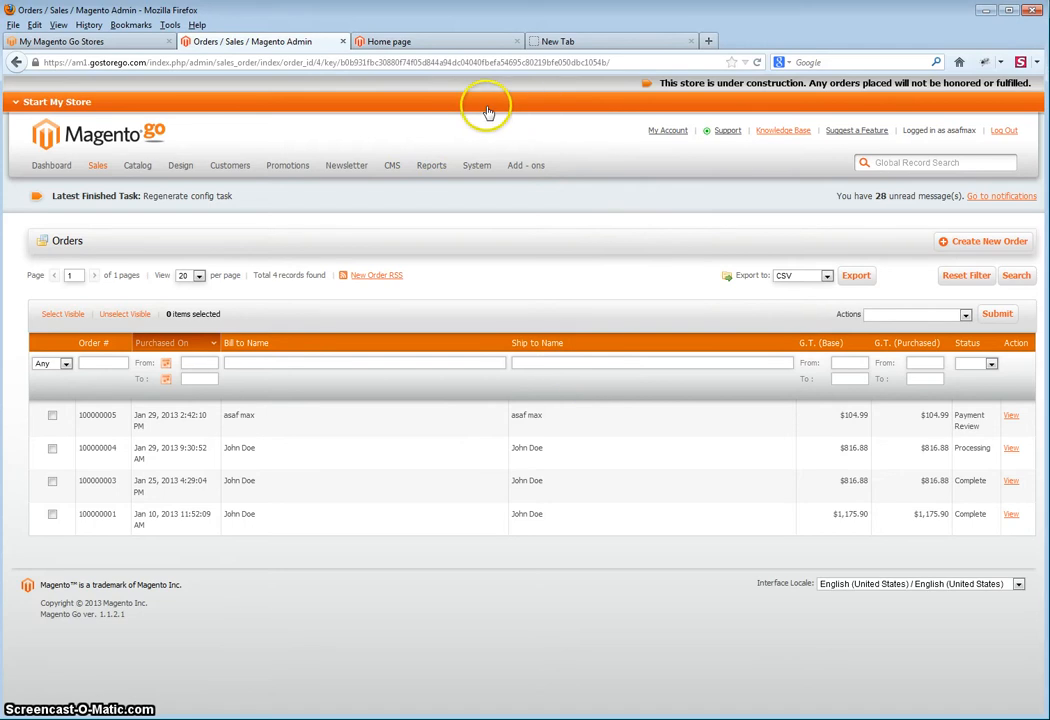
mouse_move(230, 170)
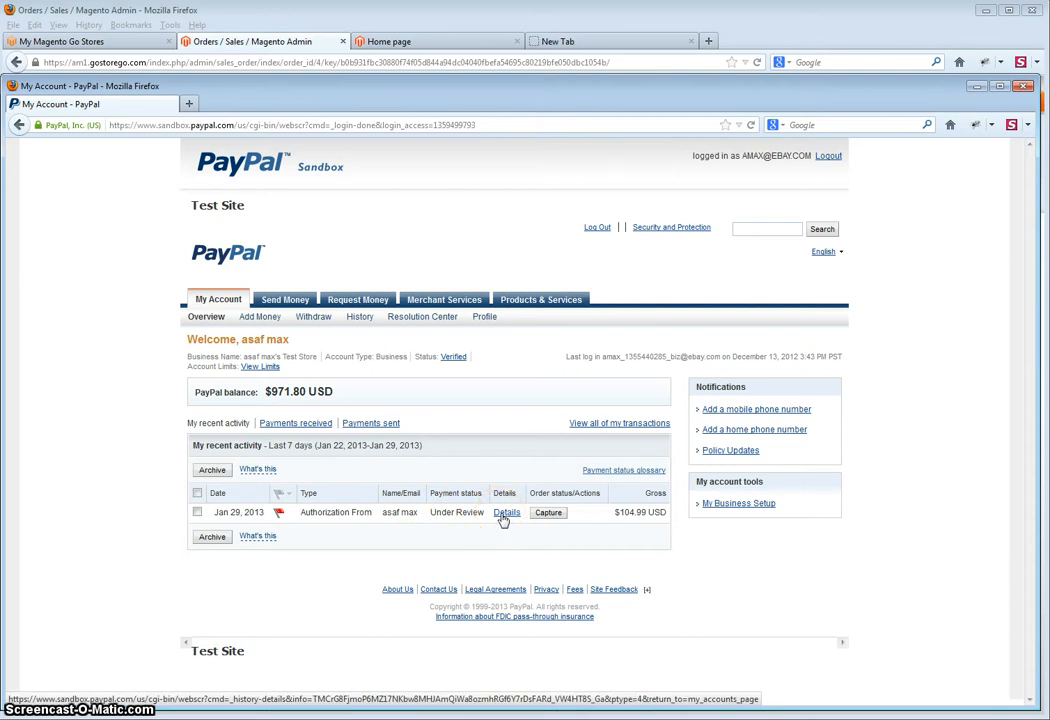
View the transaction details of the $104.99 authorization under review.
left_click(504, 512)
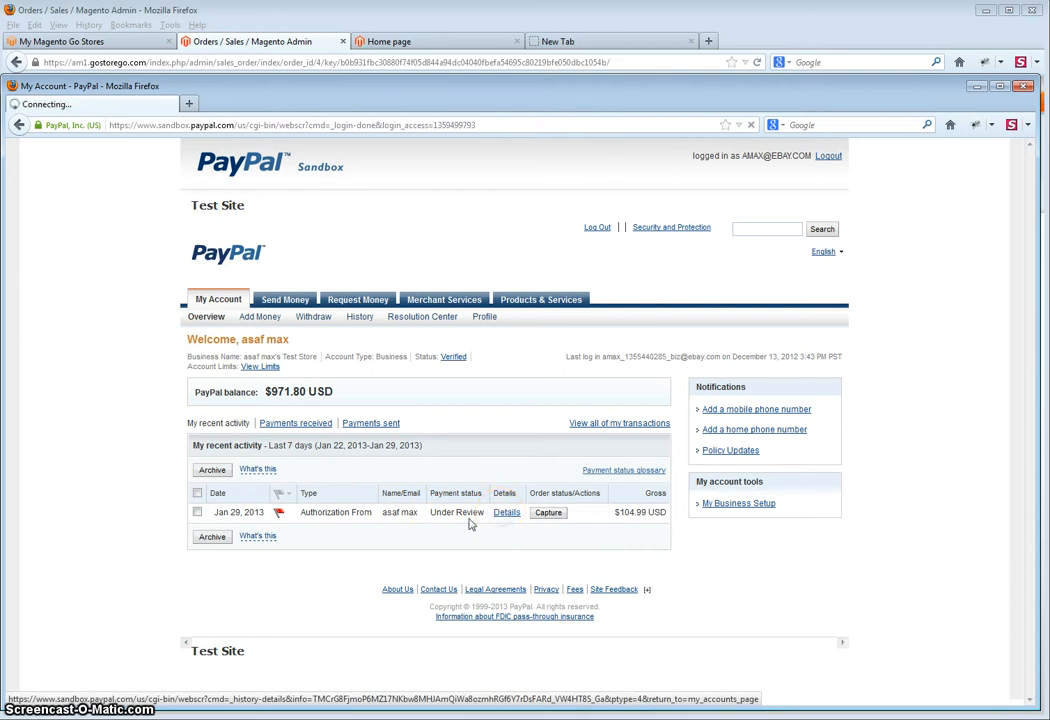
left_click(506, 512)
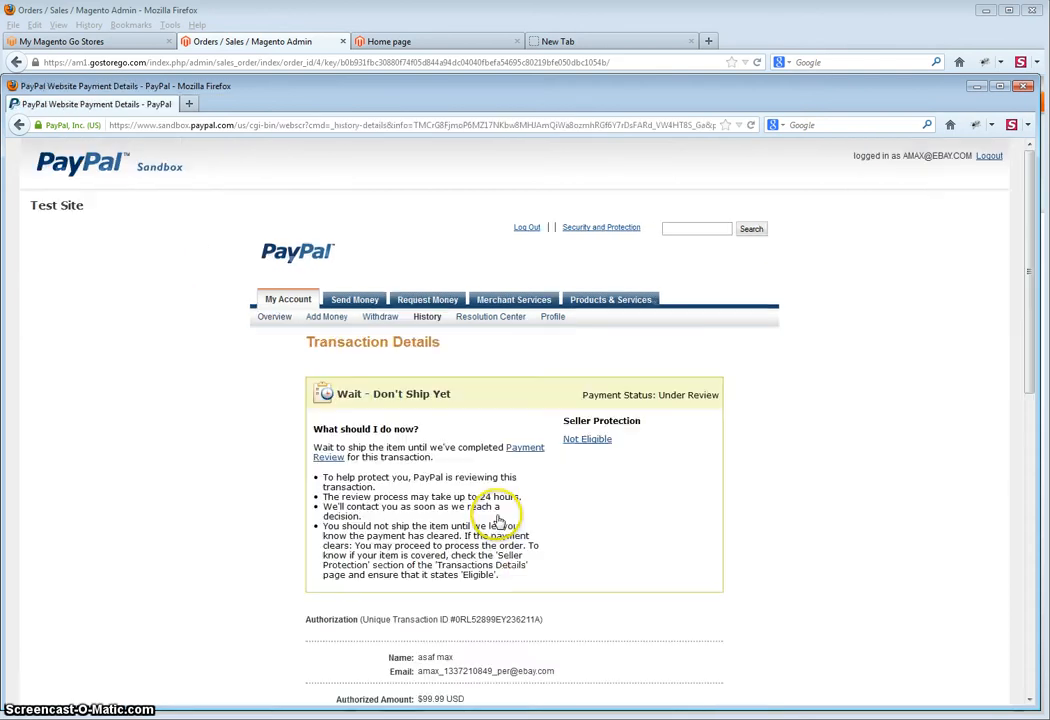
scroll("down", 3)
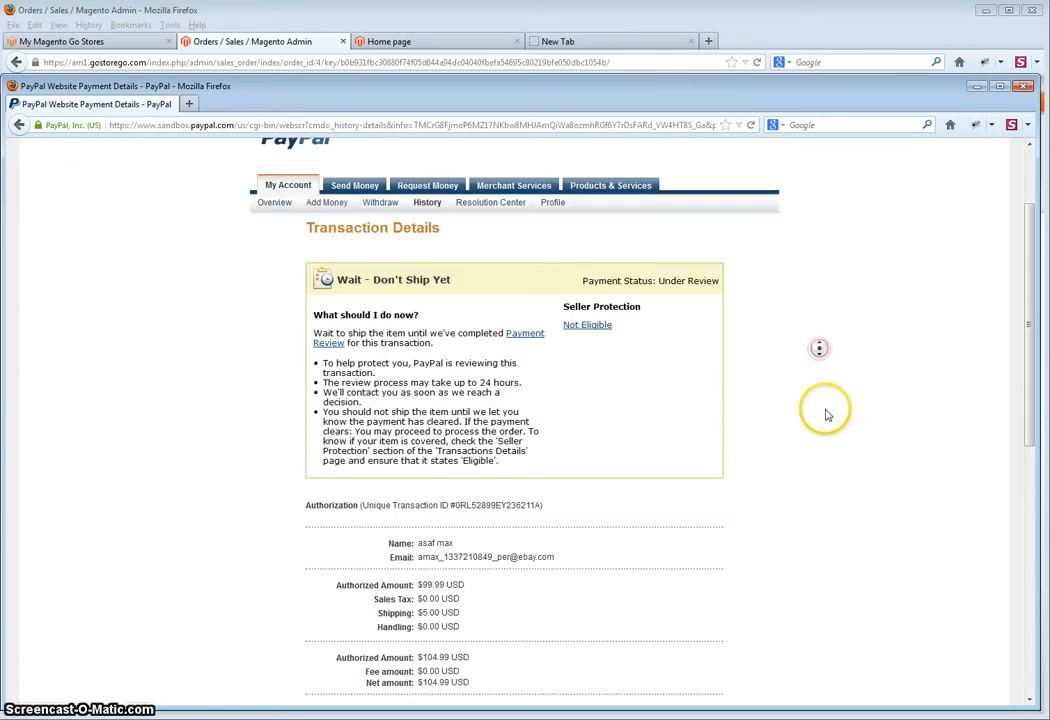
scroll("down", 3)
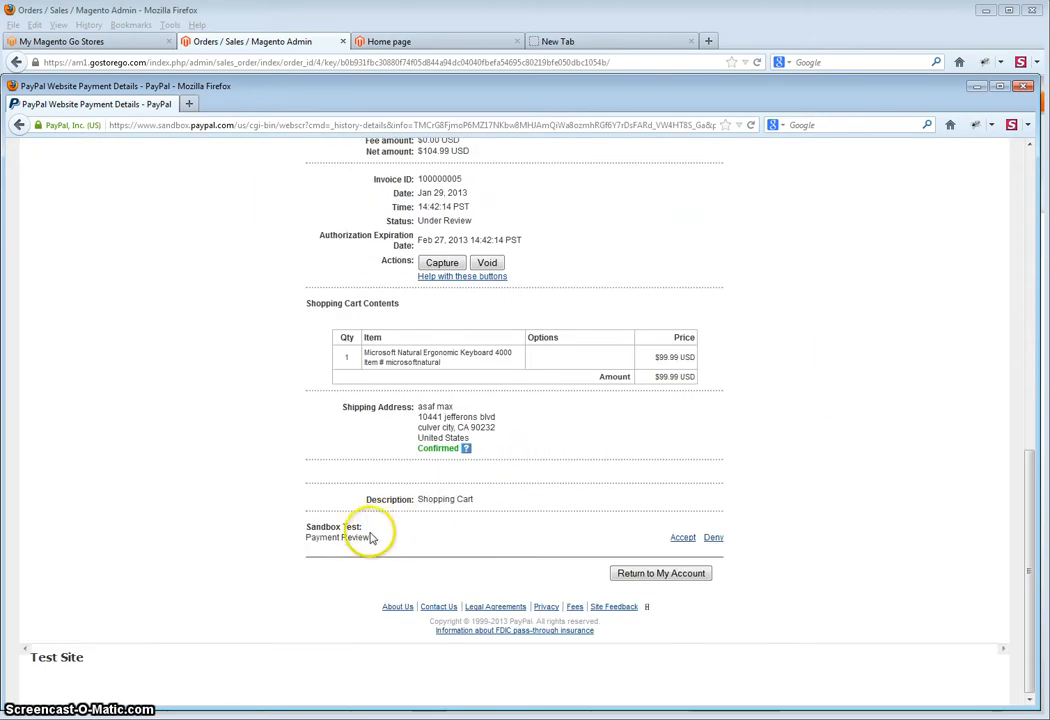
mouse_move(682, 538)
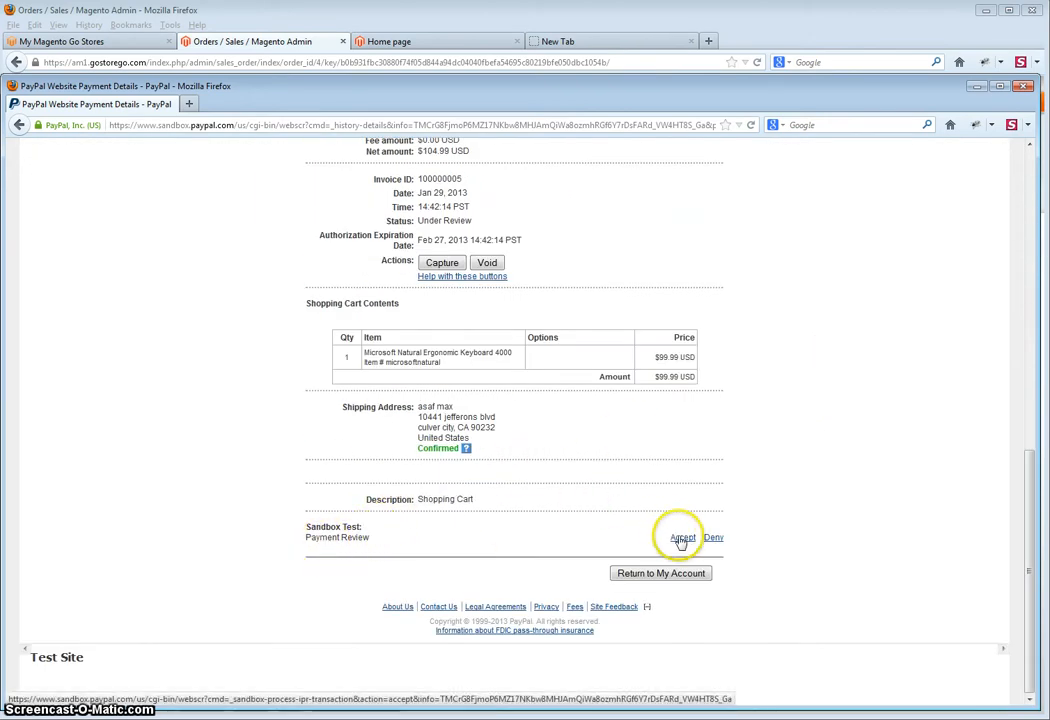
Accept the payment review so the transaction reads OK to ship with Pending status.
left_click(684, 536)
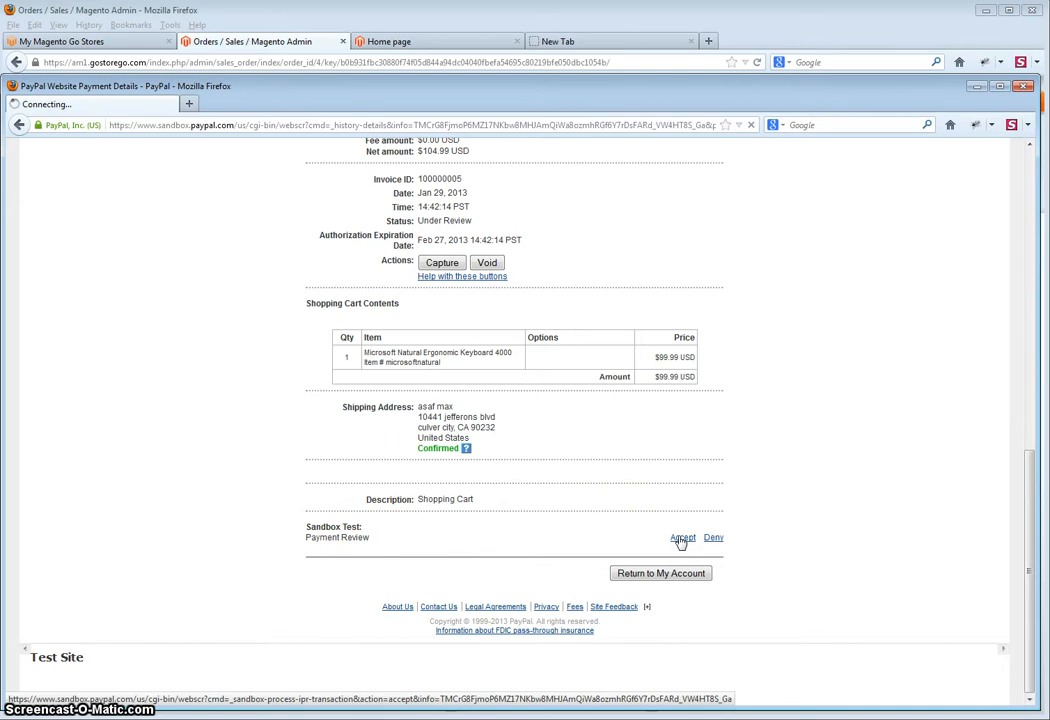
left_click(682, 536)
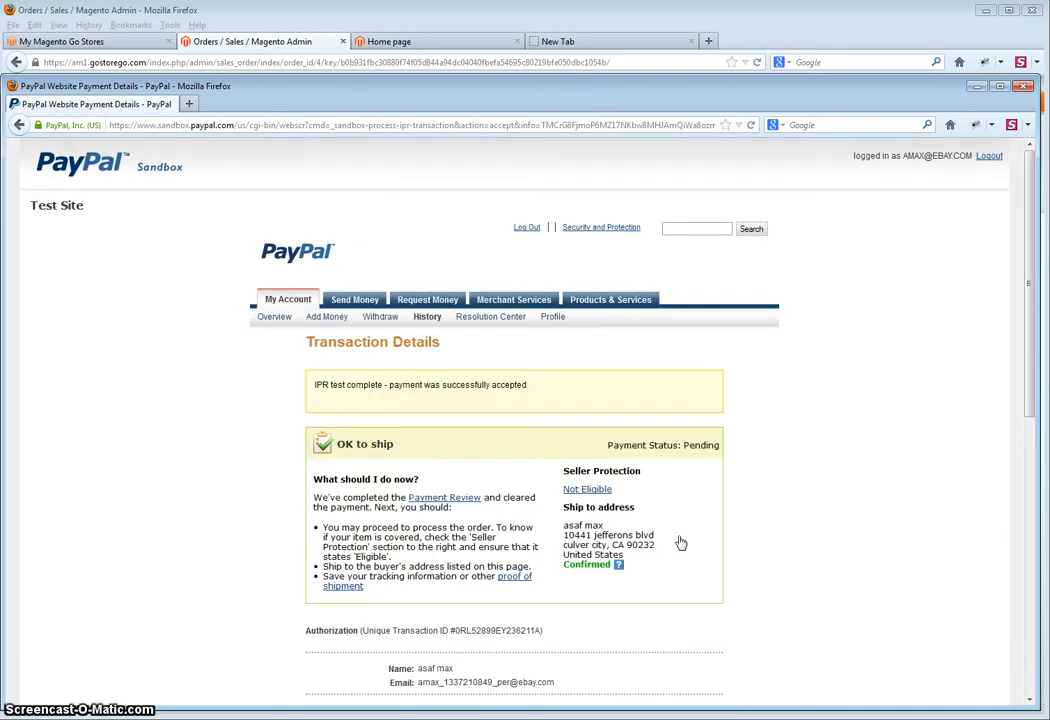
scroll("down", 3)
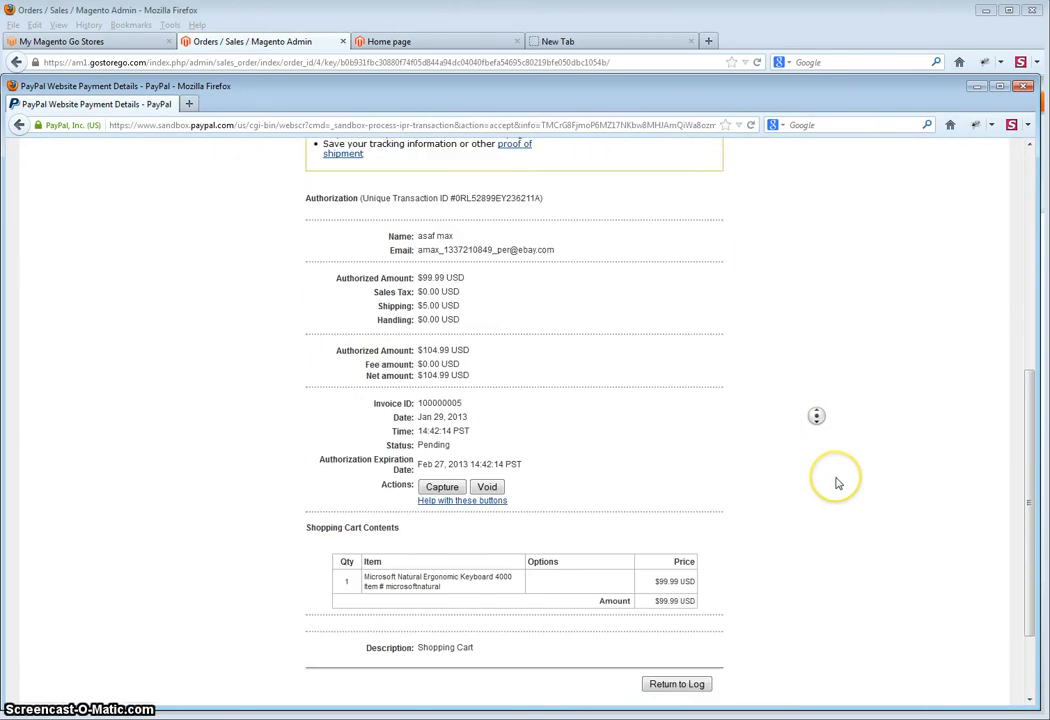
scroll("down", 3)
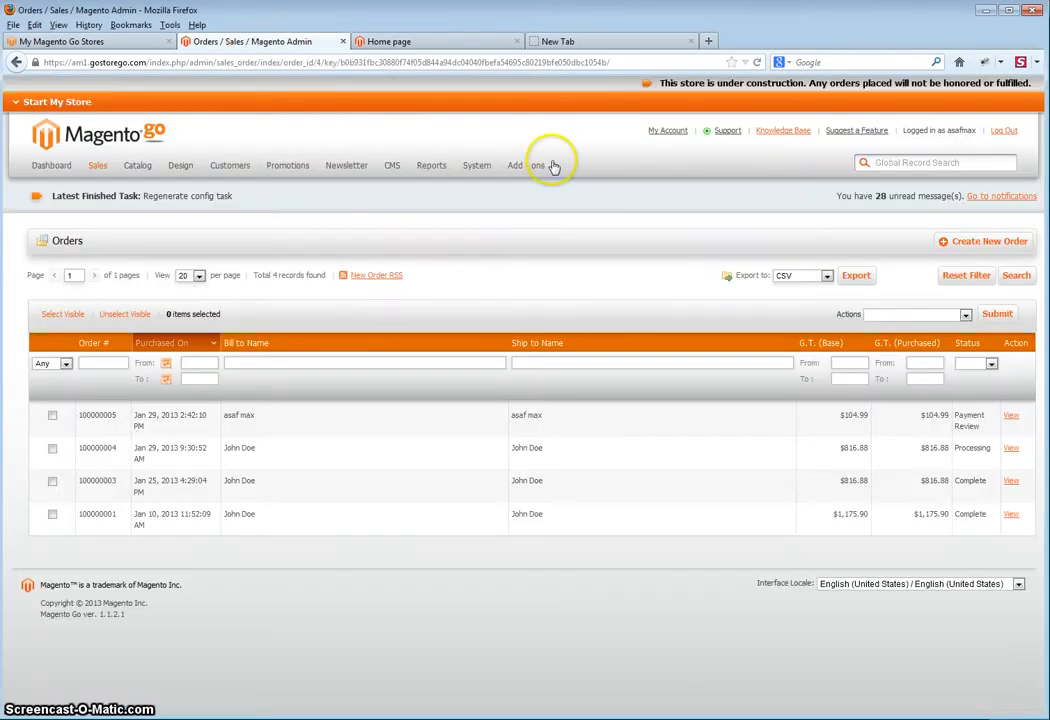
mouse_move(432, 424)
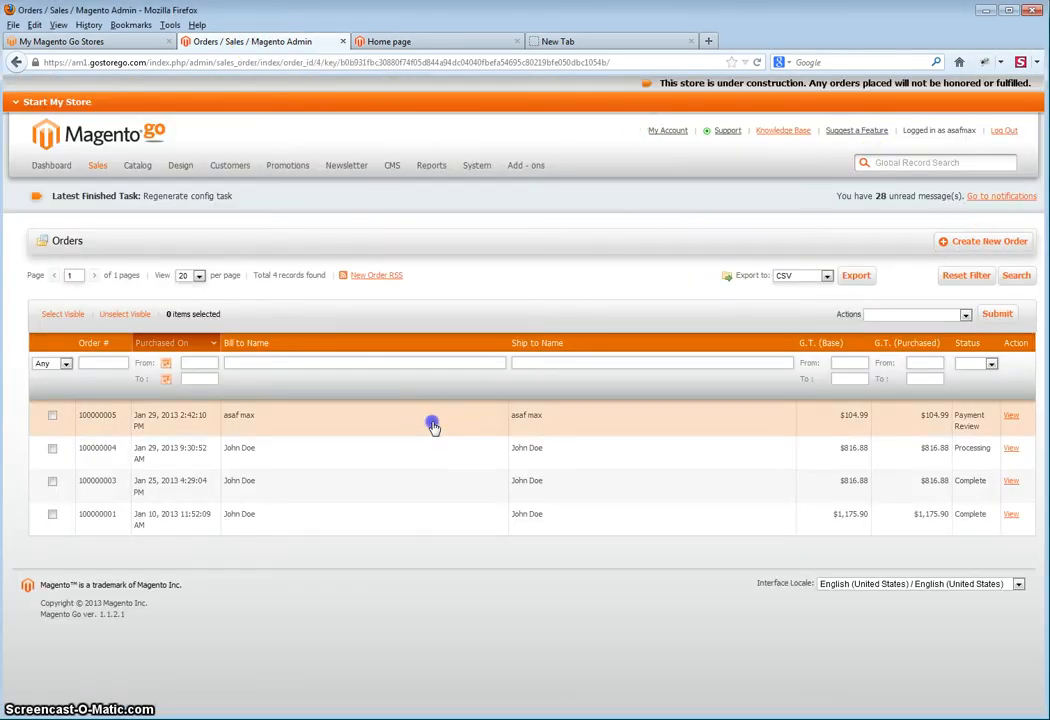
Fetch the PayPal payment update for order 100000005 so it reads Processing, then begin its invoice.
left_click(434, 424)
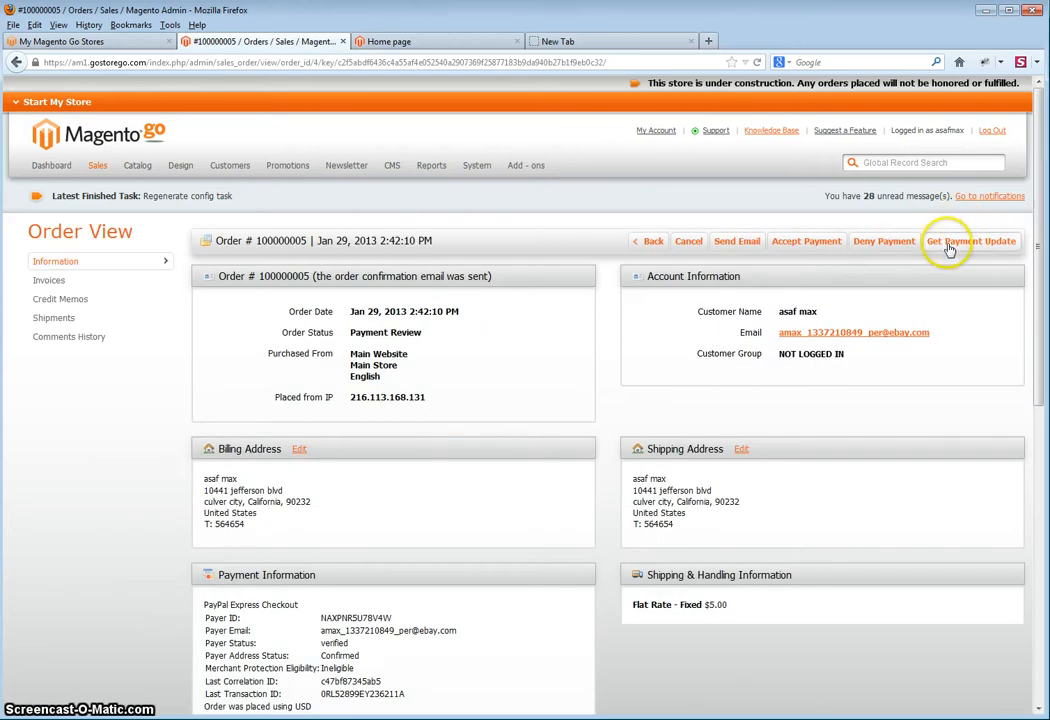
left_click(970, 240)
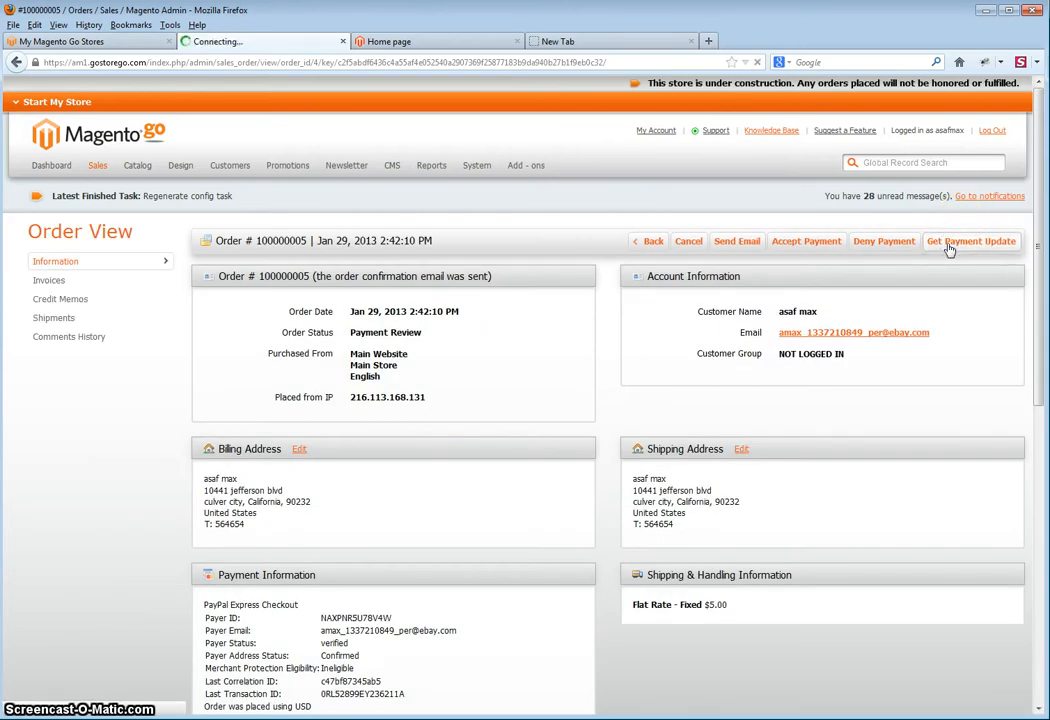
left_click(970, 240)
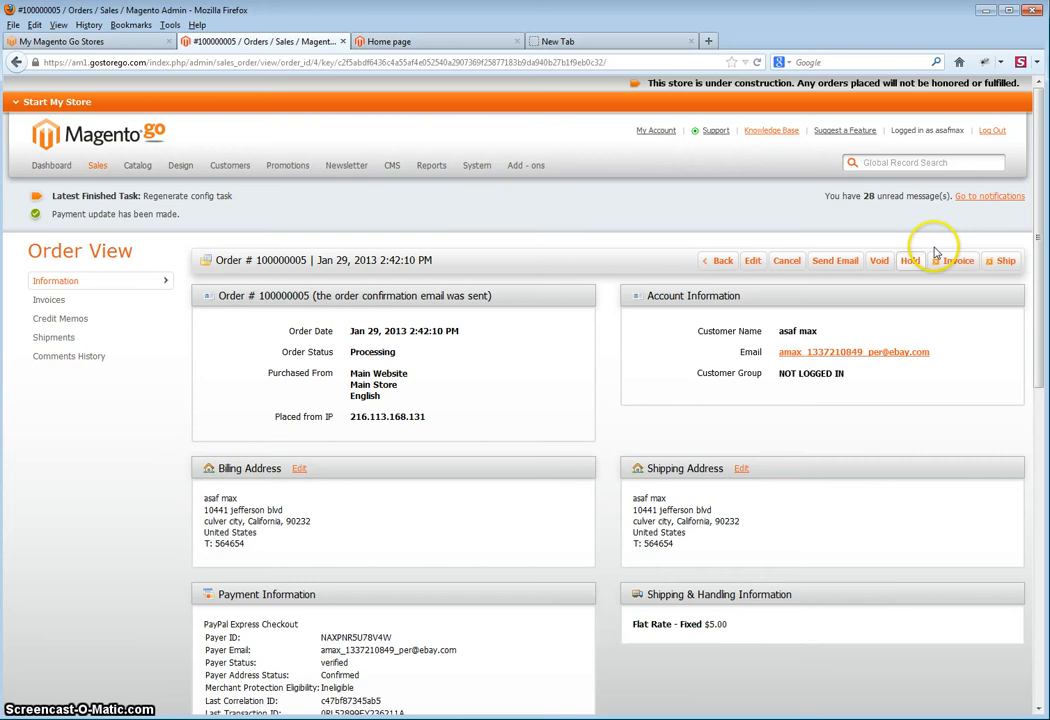
mouse_move(656, 252)
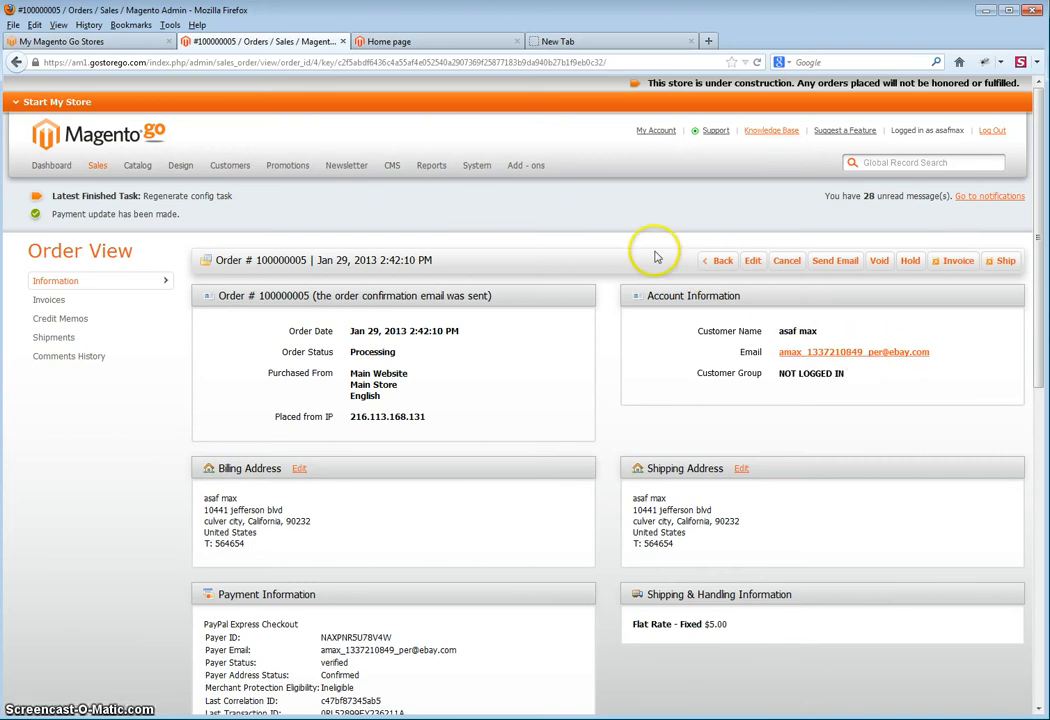
mouse_move(956, 260)
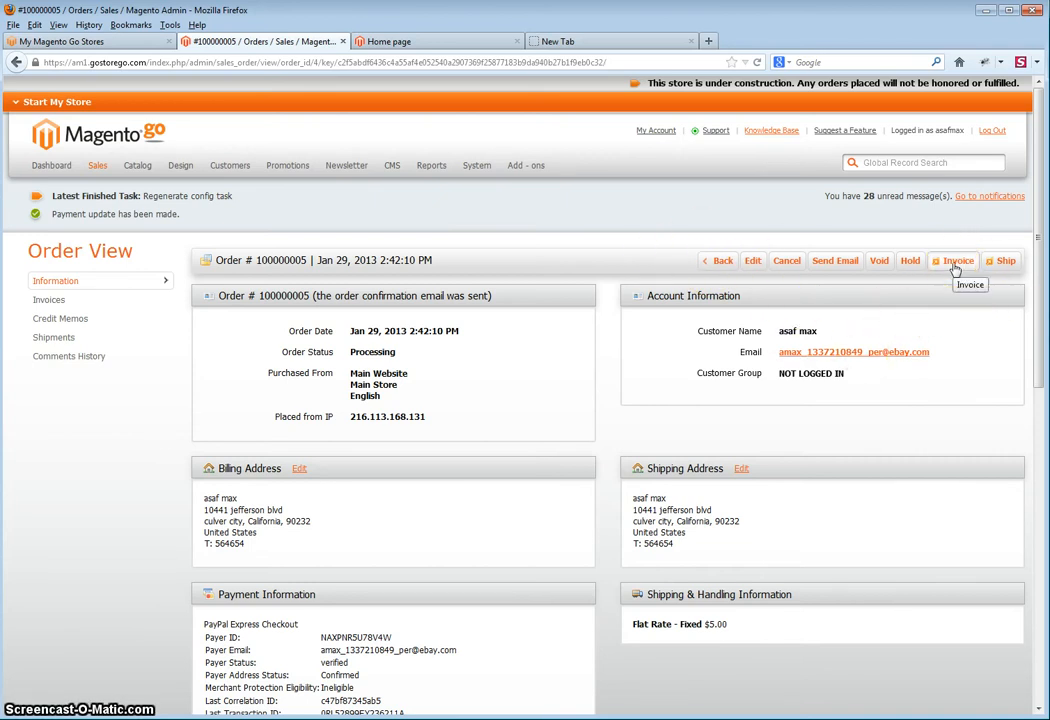
left_click(956, 260)
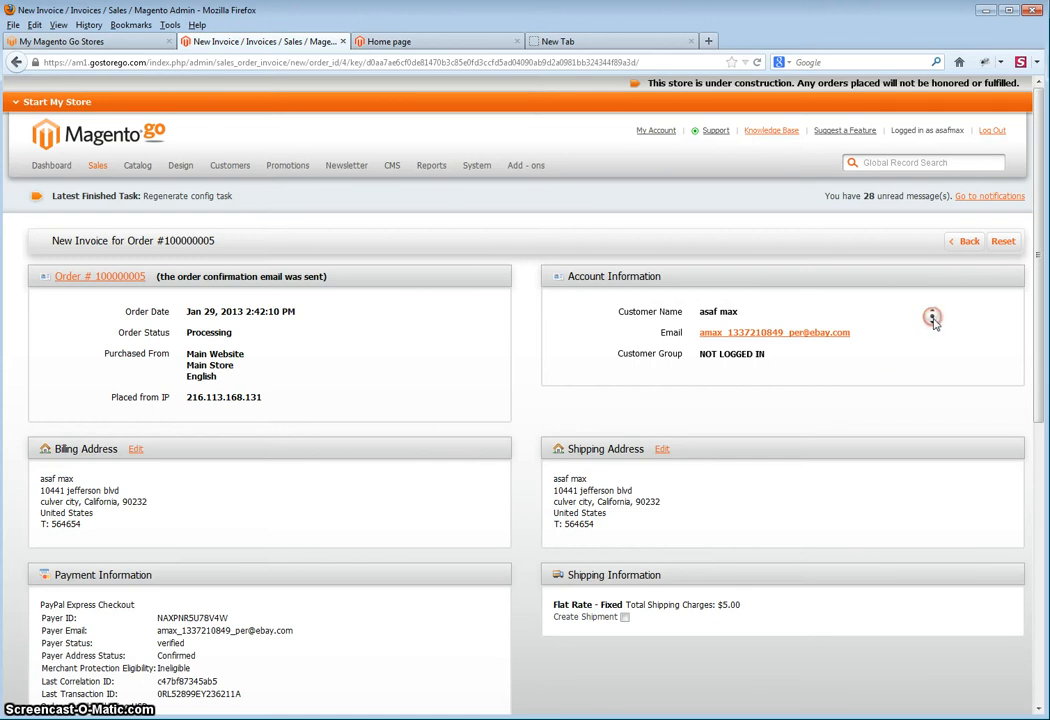
Submit the invoice with Amount kept as Capture Online.
scroll("down", 3)
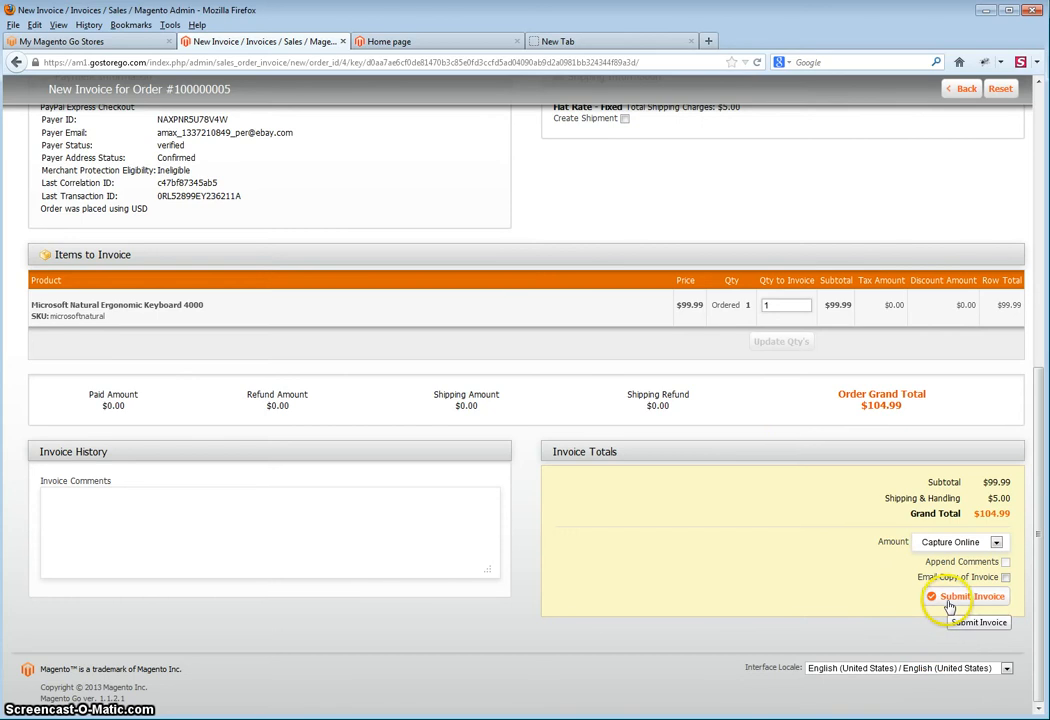
left_click(964, 596)
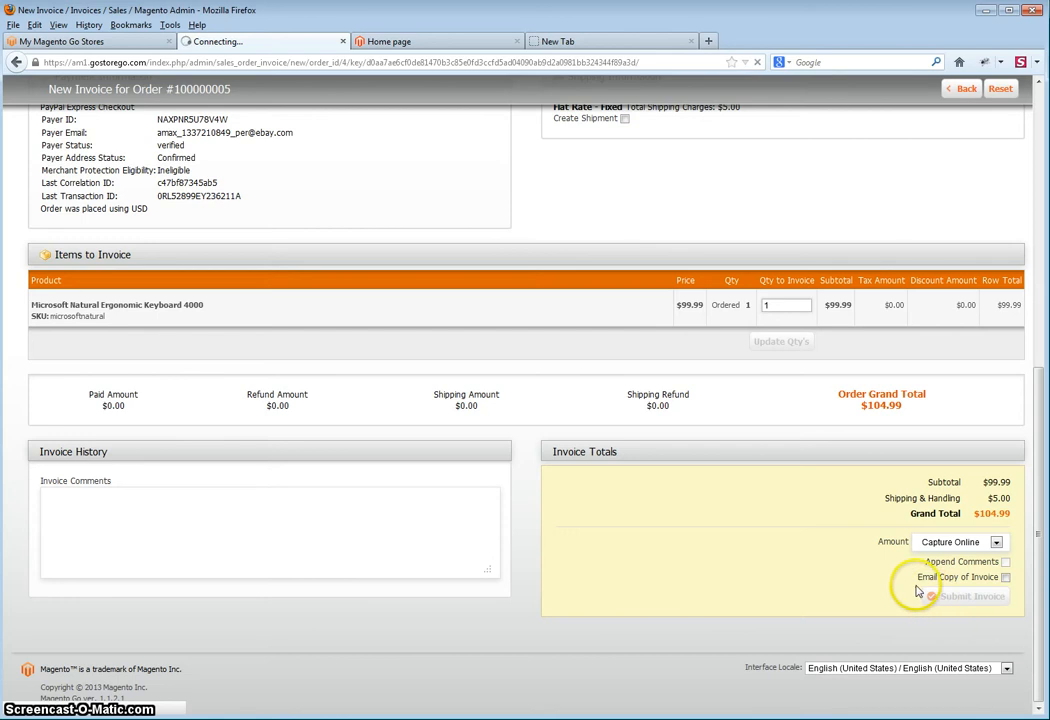
left_click(972, 598)
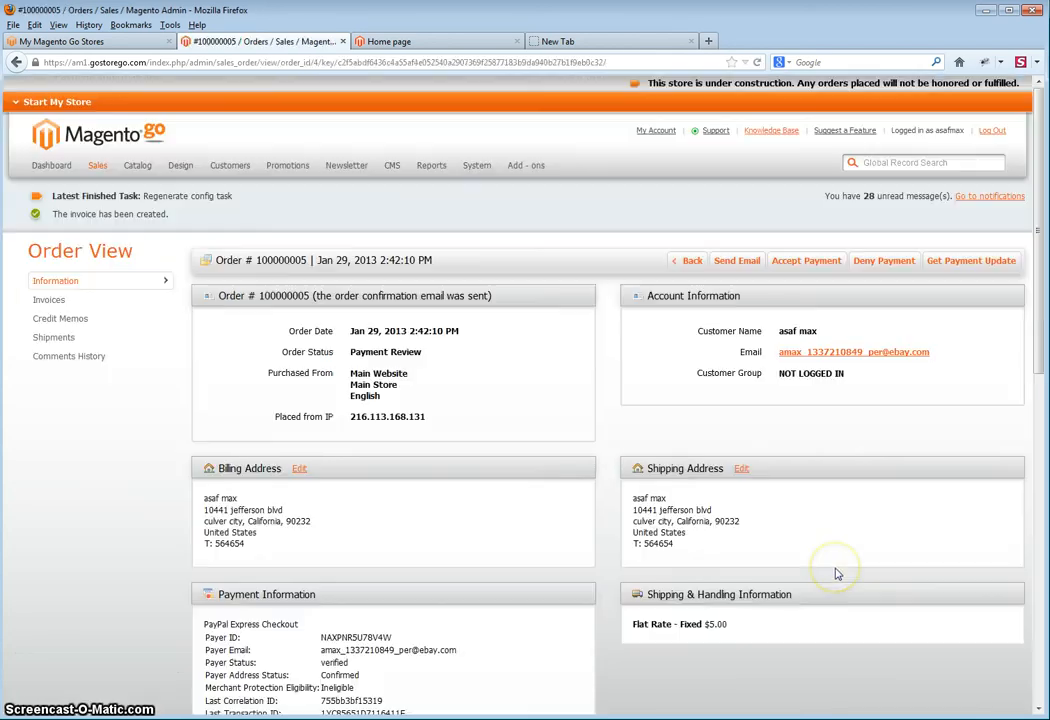
mouse_move(336, 122)
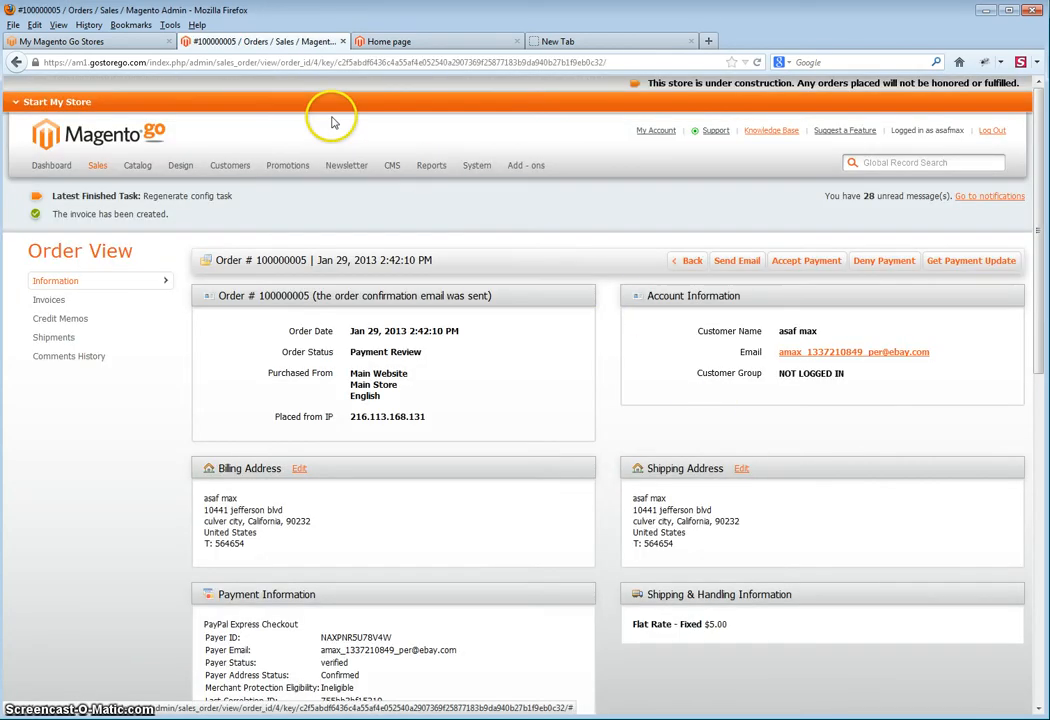
mouse_move(80, 480)
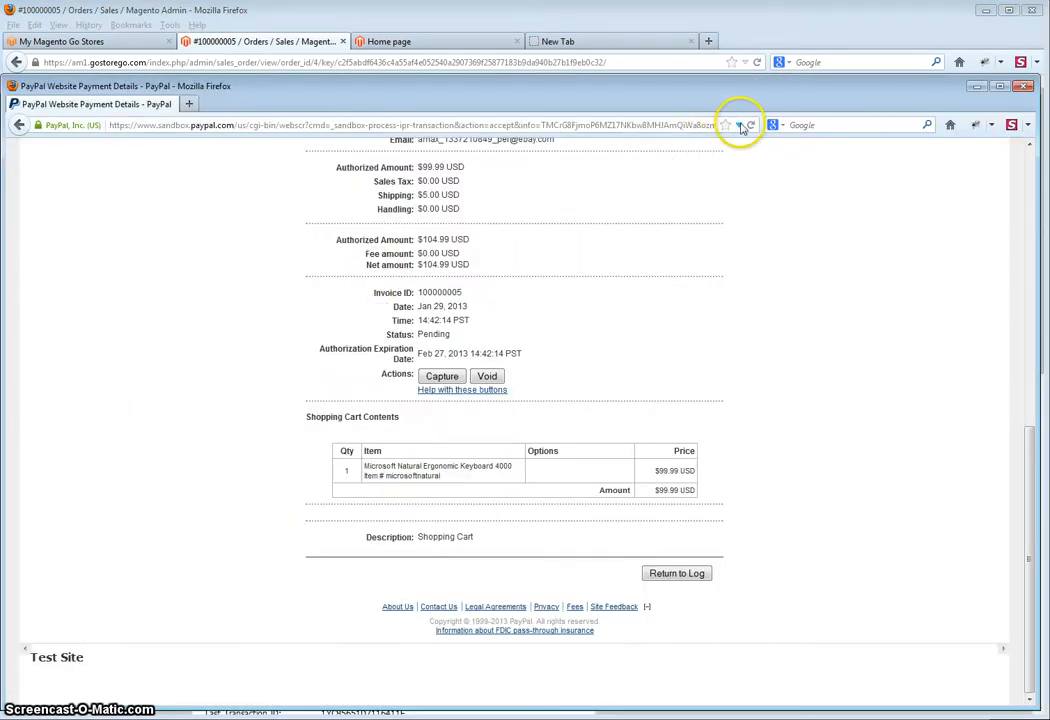
mouse_move(752, 124)
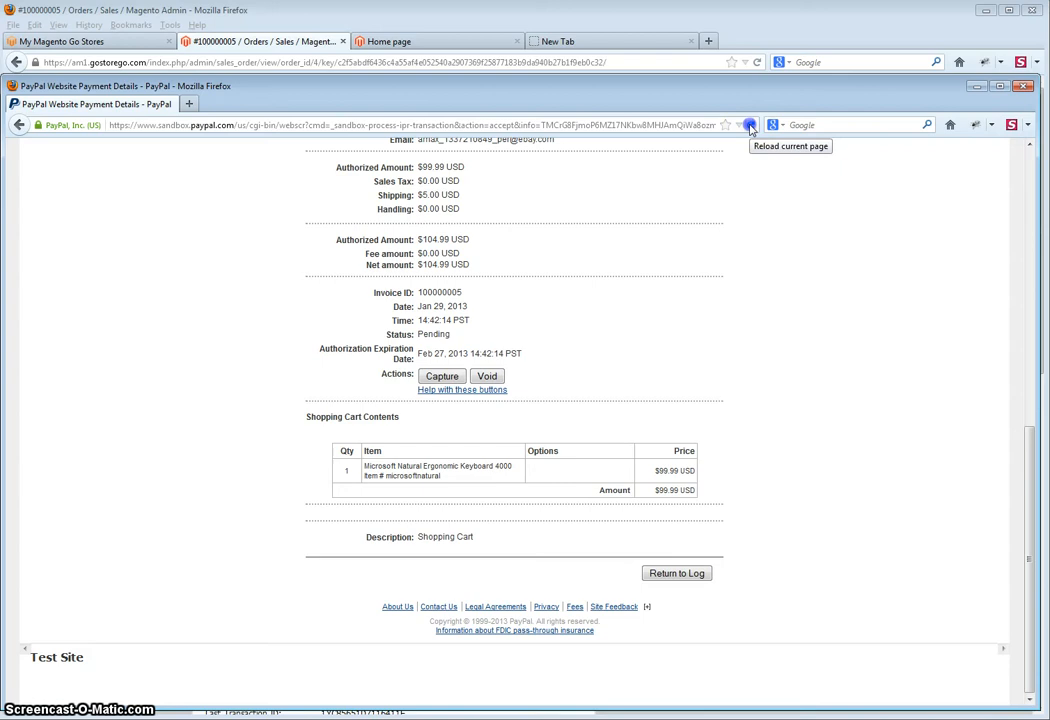
Reload the PayPal transaction details and return to the account overview.
left_click(748, 124)
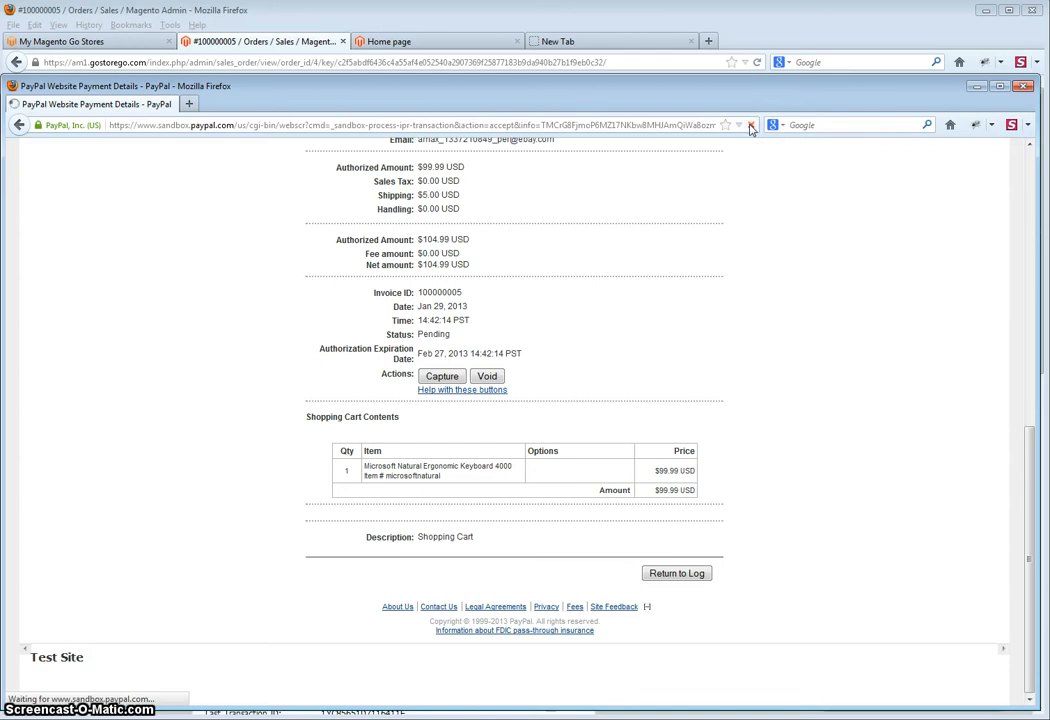
left_click(442, 376)
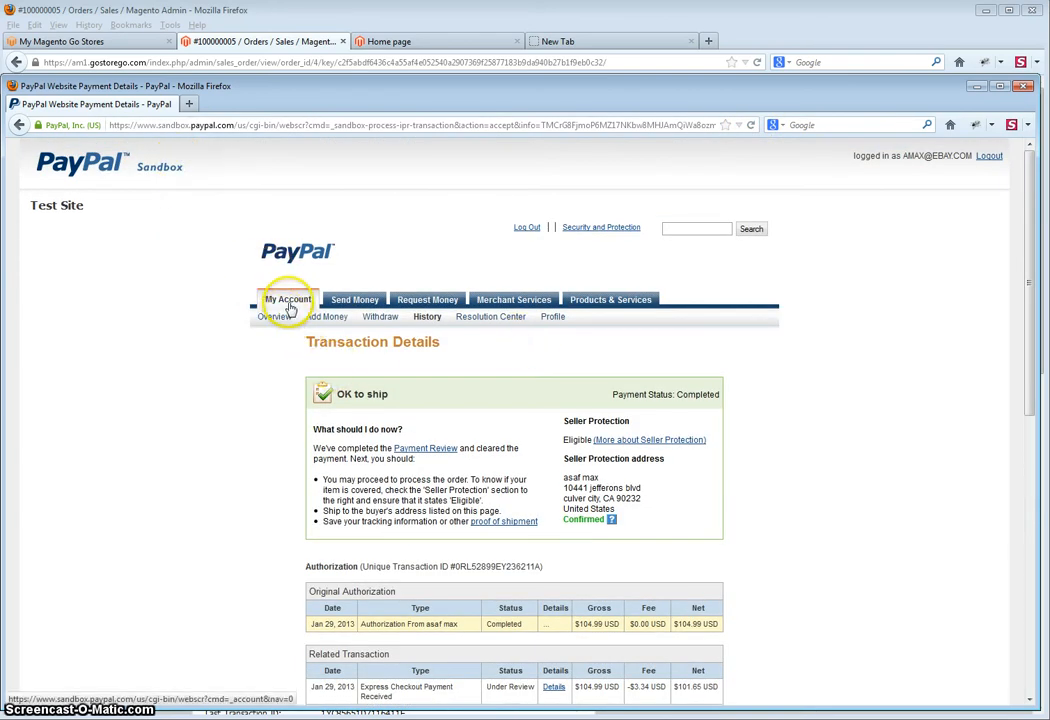
left_click(288, 300)
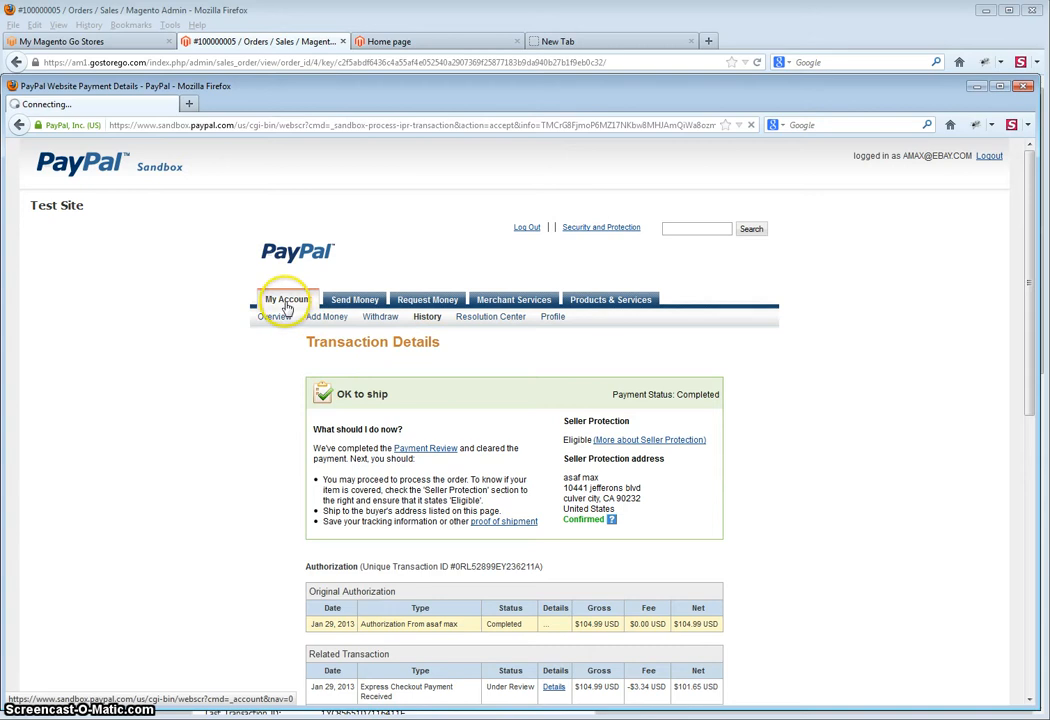
left_click(288, 300)
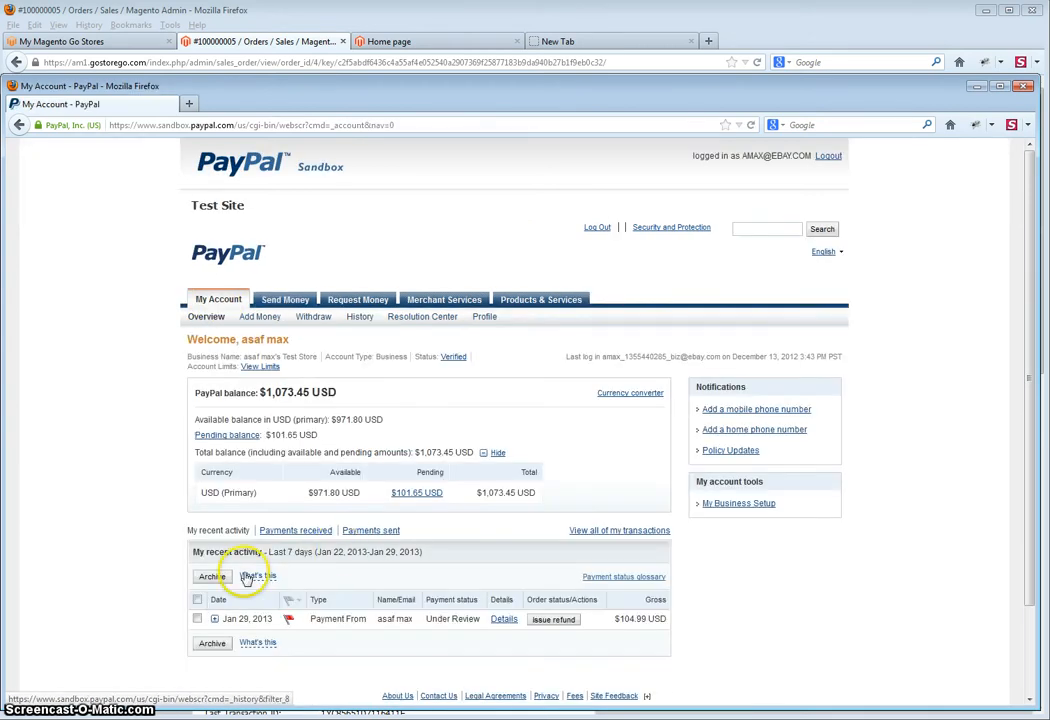
View the details of the $104.99 payment shown Under Review in recent activity.
left_click(504, 620)
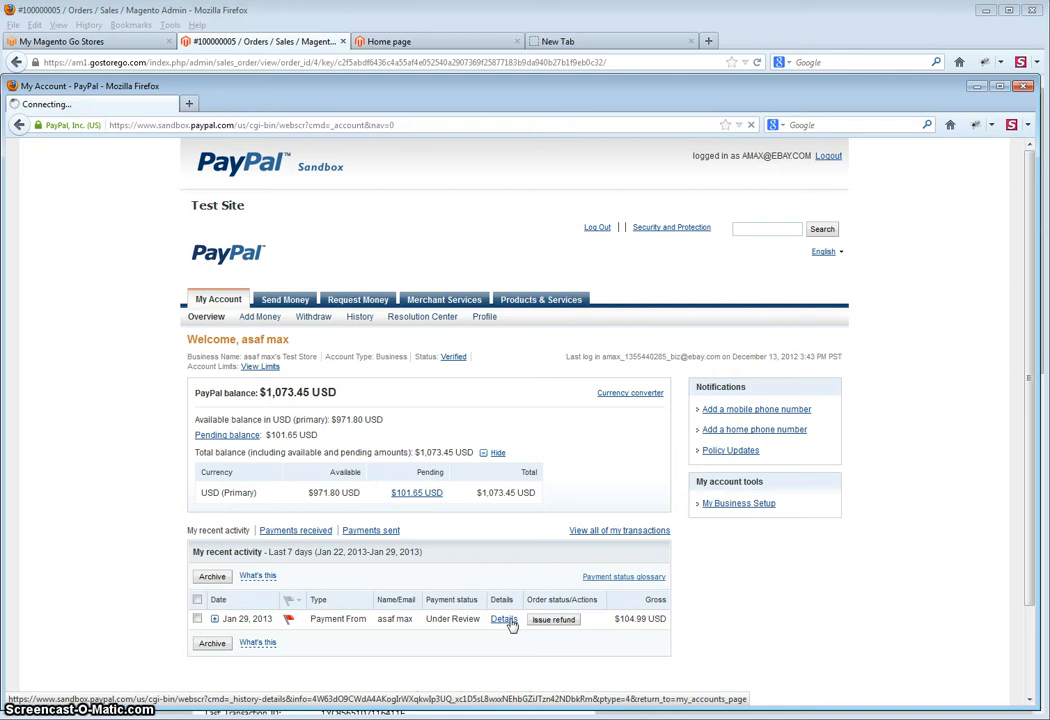
left_click(500, 616)
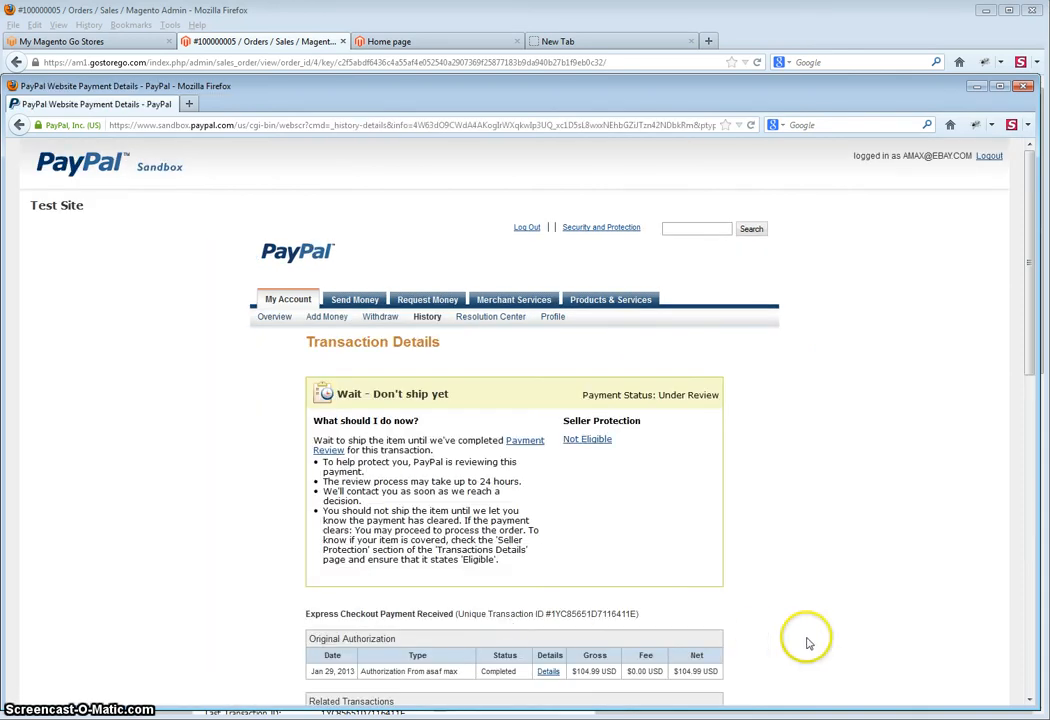
Accept the under-review $104.99 payment via the Sandbox Test Payment Review link.
scroll("down", 3)
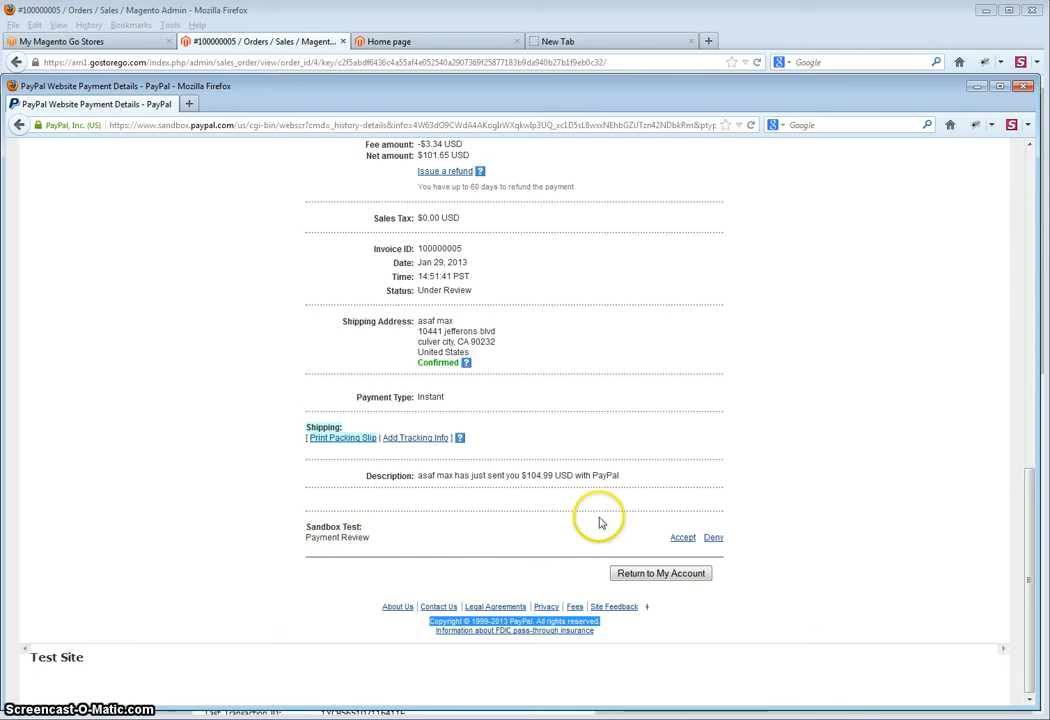
left_click(682, 536)
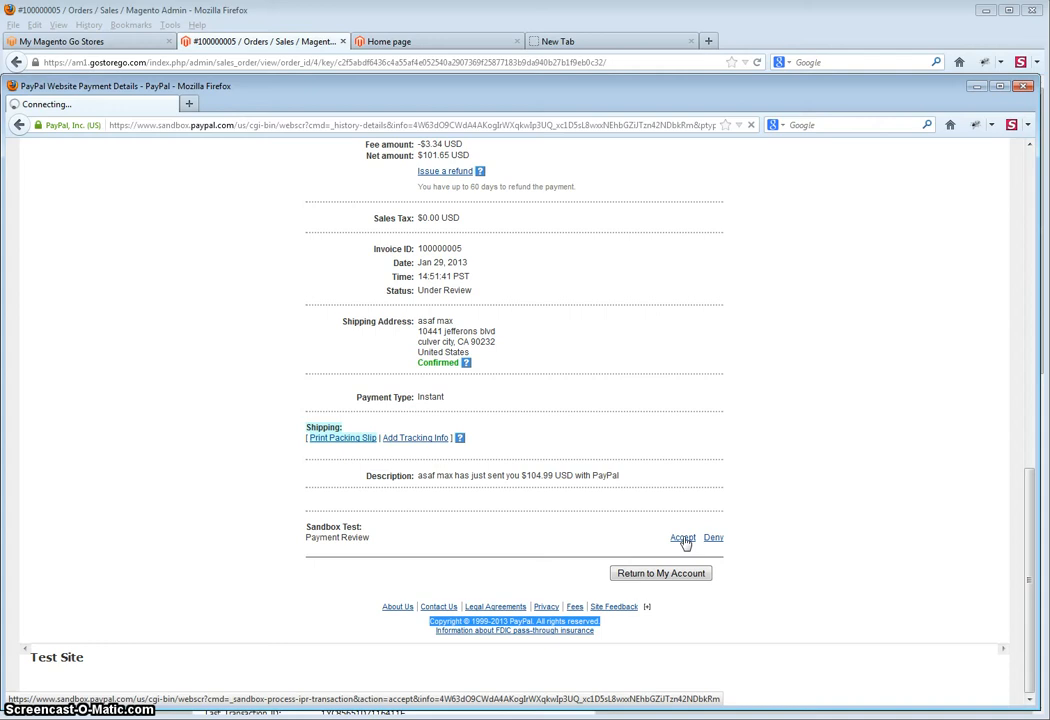
left_click(388, 40)
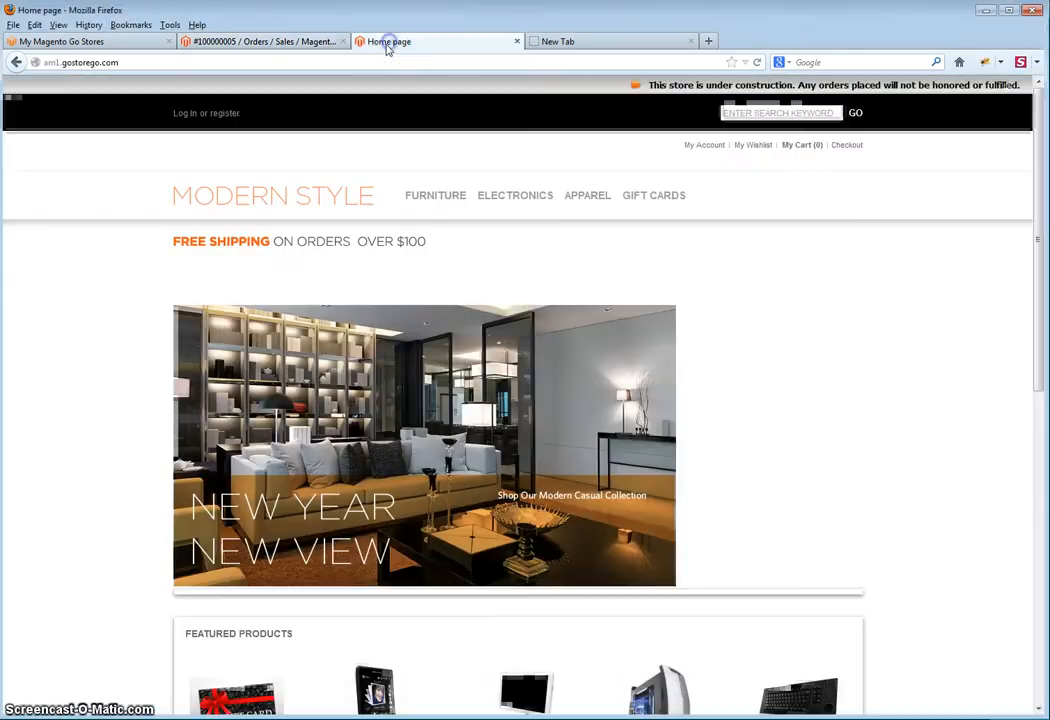
Fetch the payment update so order 100000005 reads Processing and begin a new shipment.
left_click(256, 42)
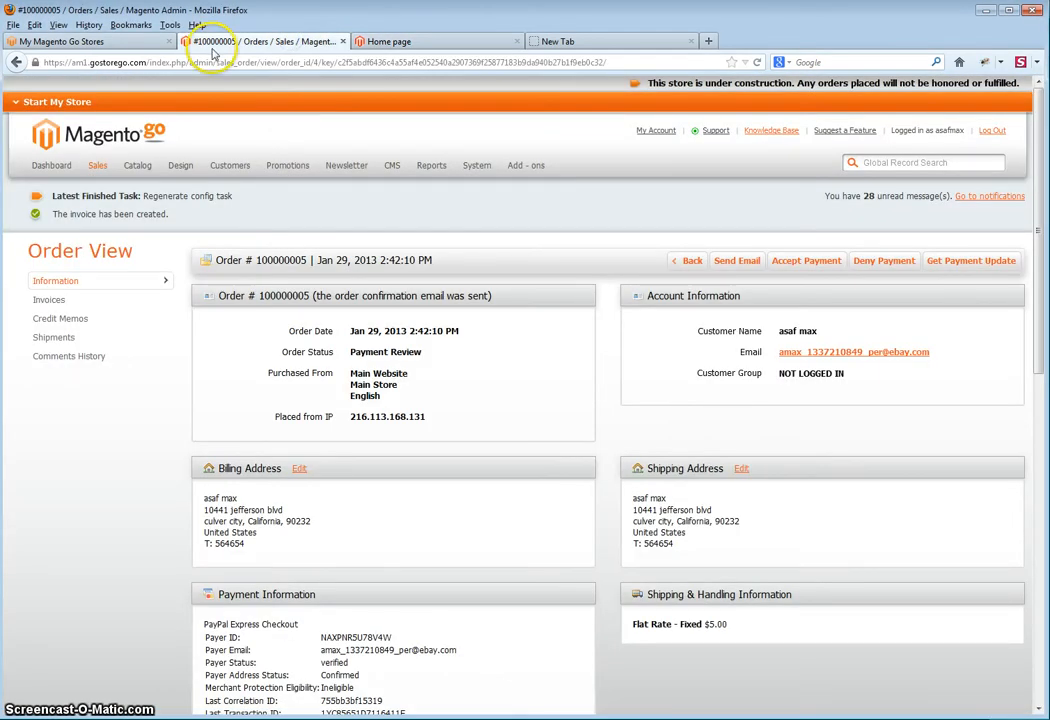
left_click(972, 260)
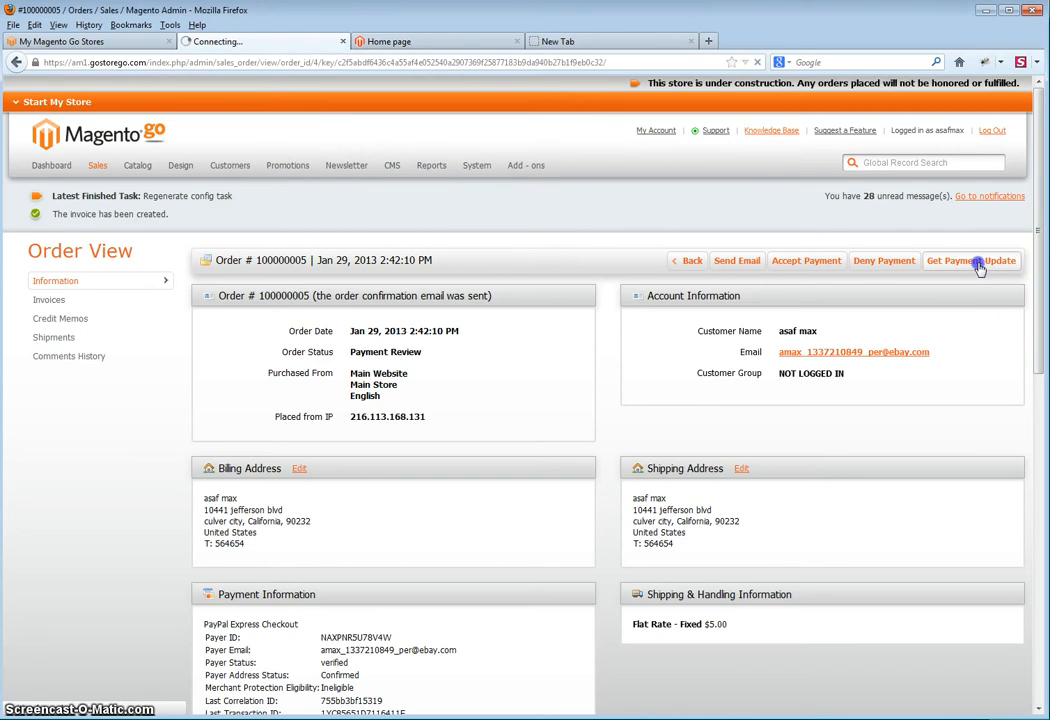
mouse_move(986, 260)
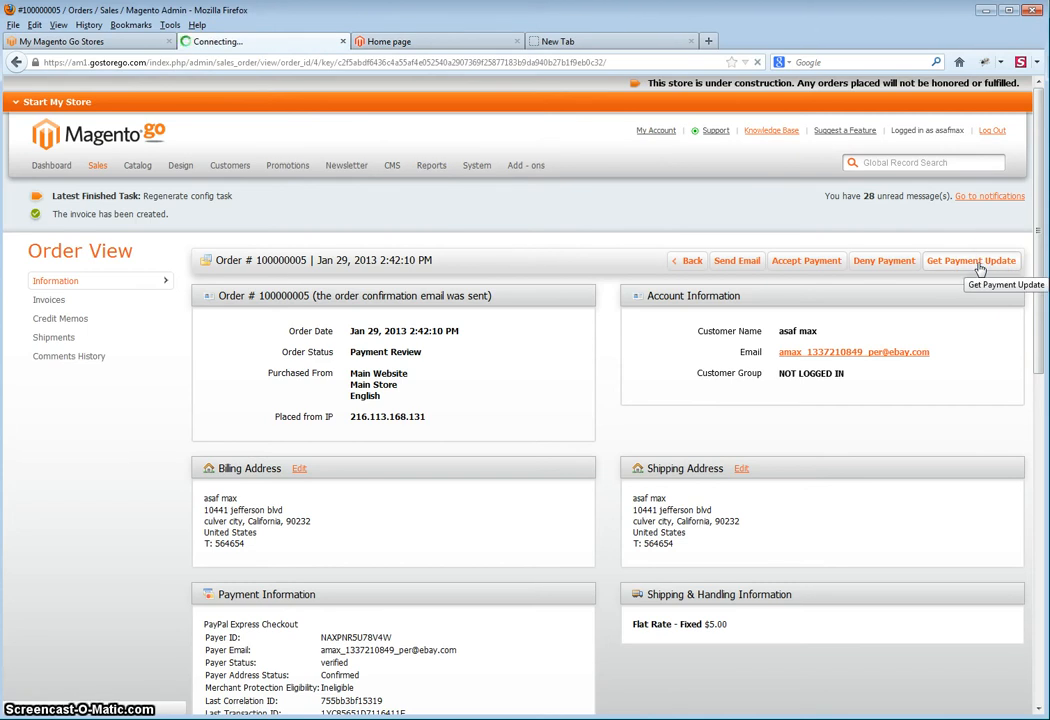
left_click(972, 260)
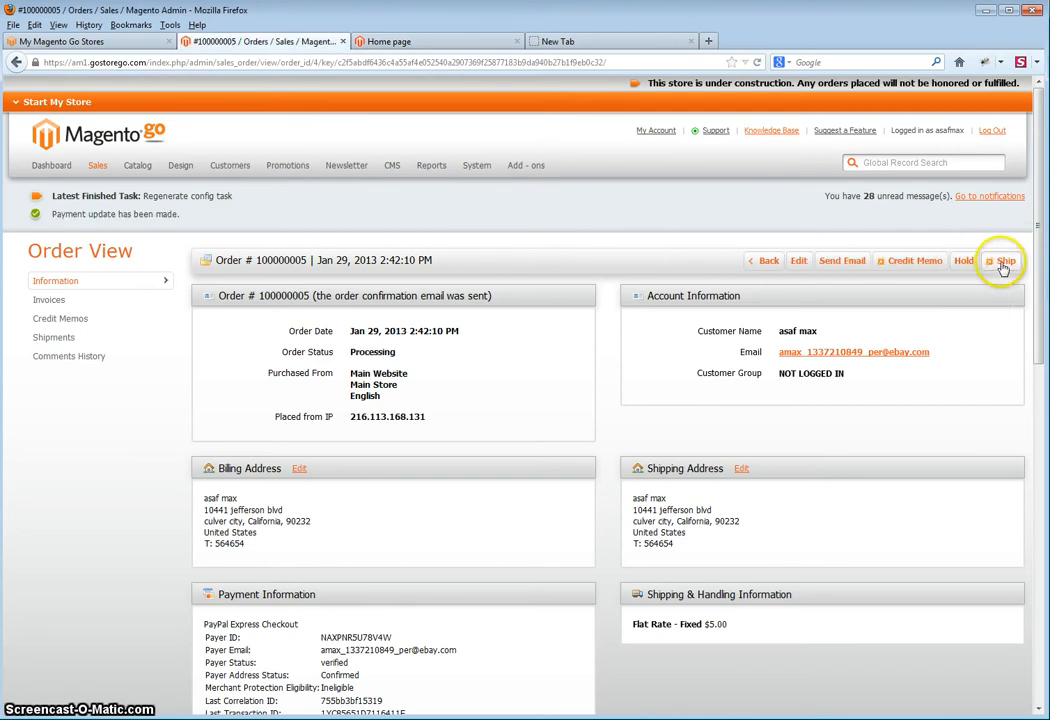
left_click(1008, 260)
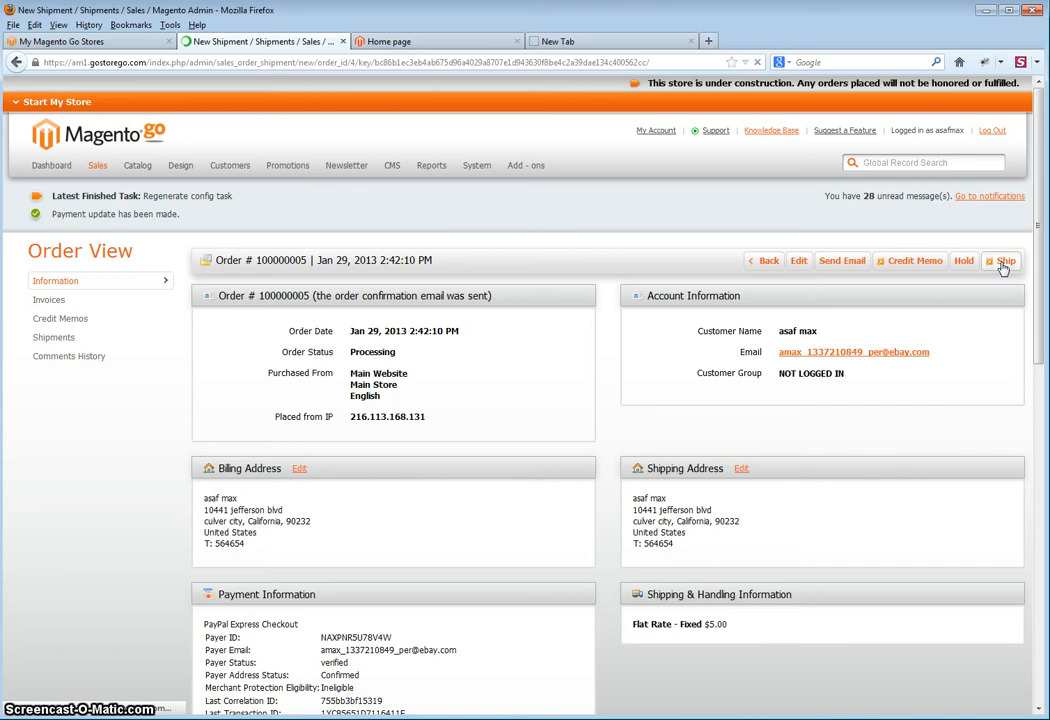
left_click(1012, 260)
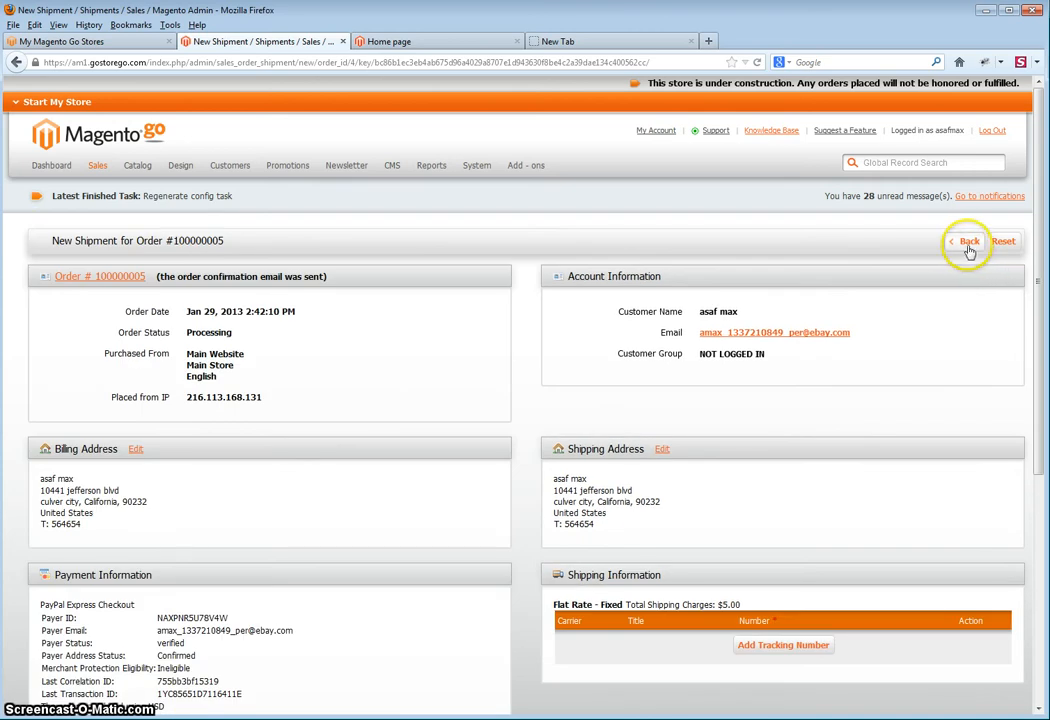
mouse_move(968, 248)
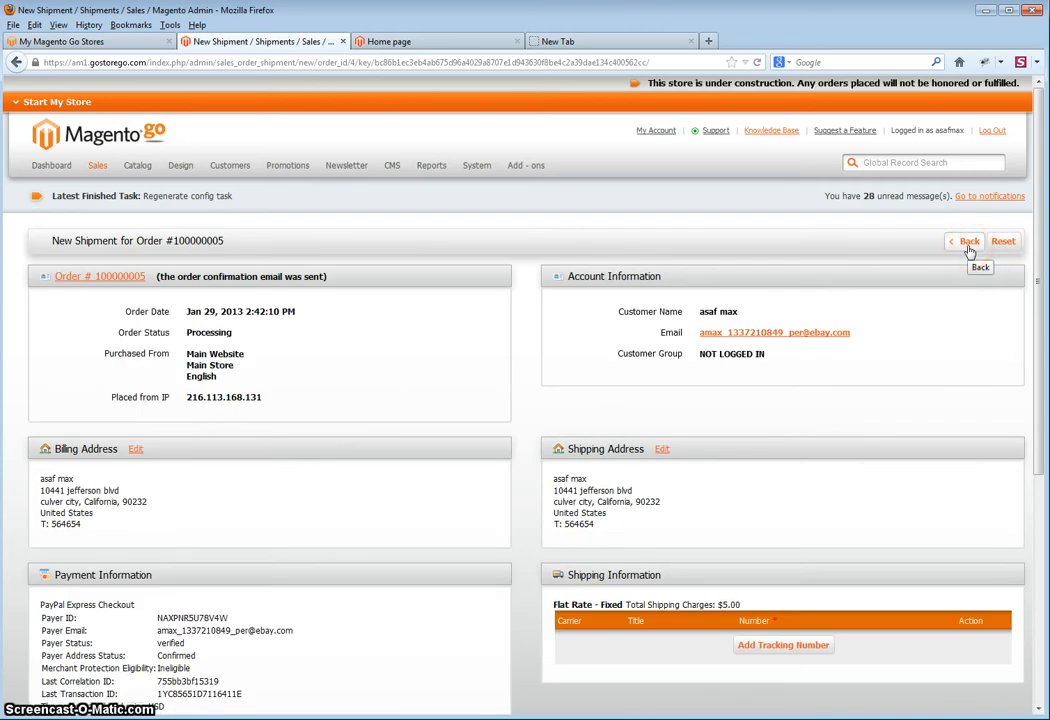
Return to the orders grid showing order 100000005 as Processing and reopen that order.
left_click(964, 242)
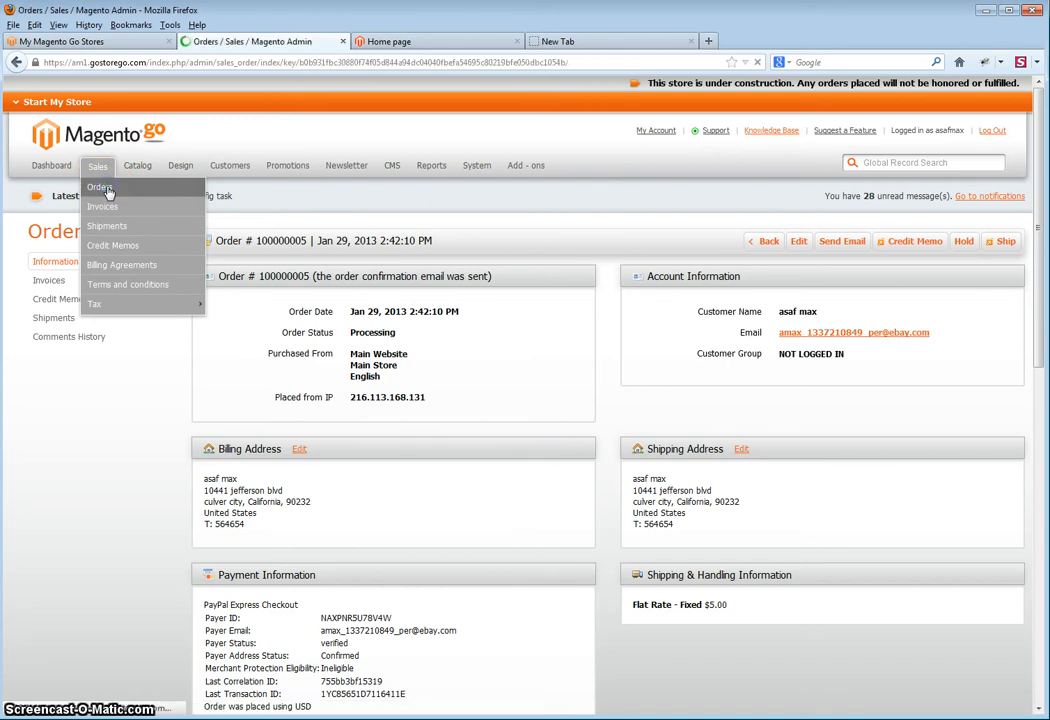
left_click(100, 188)
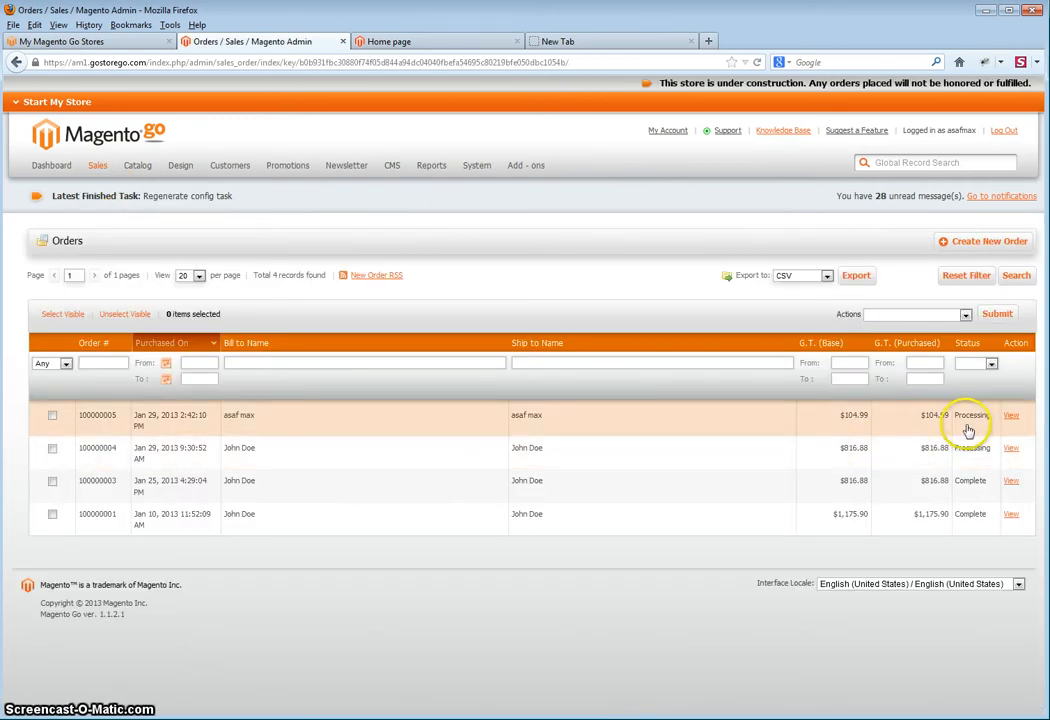
mouse_move(776, 416)
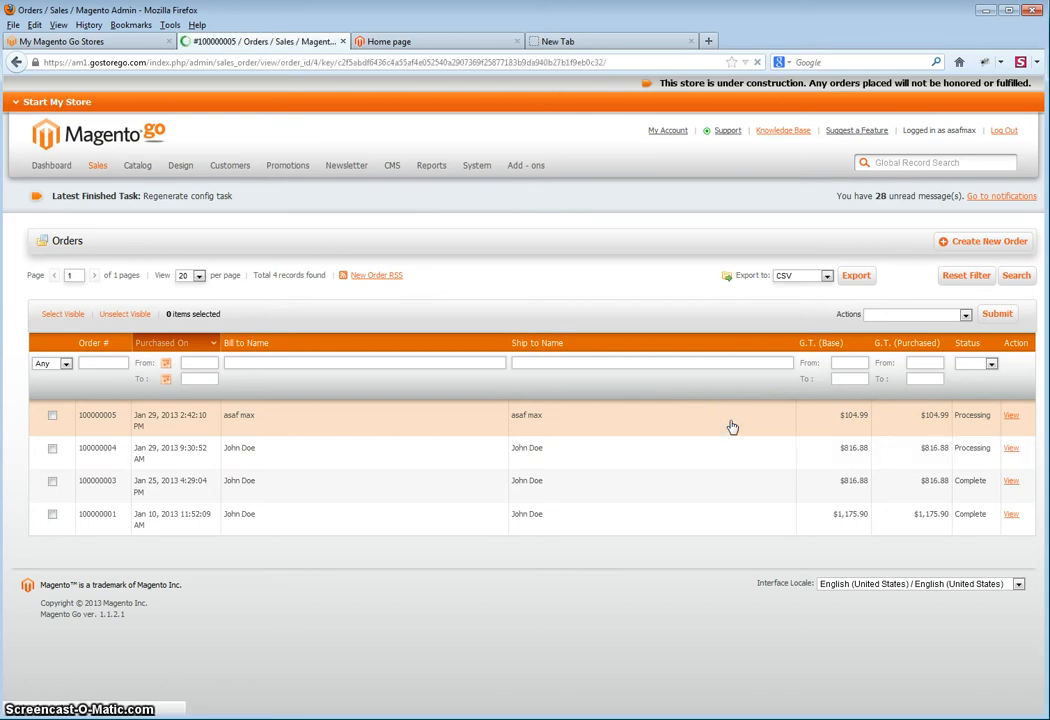
left_click(1018, 414)
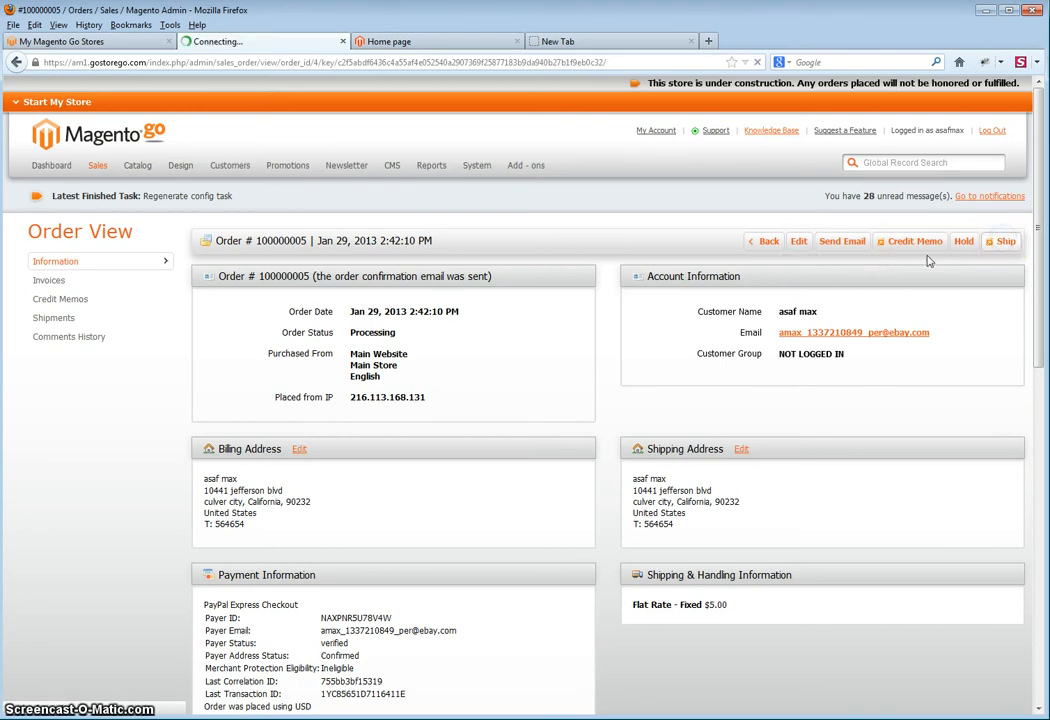
Submit a shipment with Qty to Ship 1 so order 100000005 becomes Complete.
left_click(1002, 240)
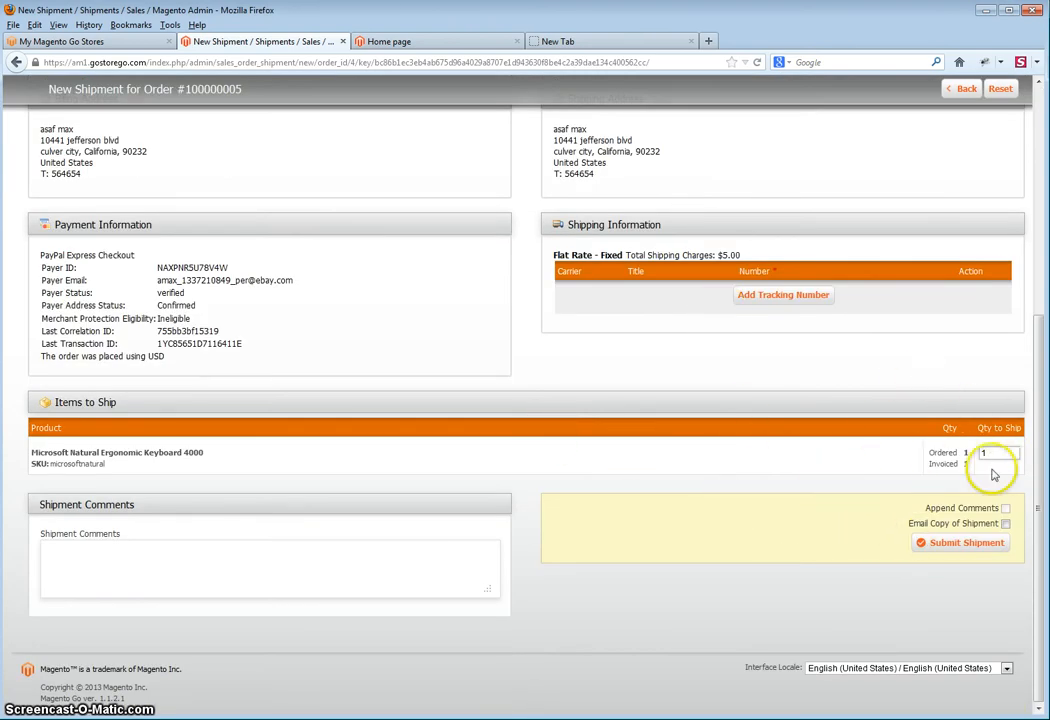
left_click(966, 542)
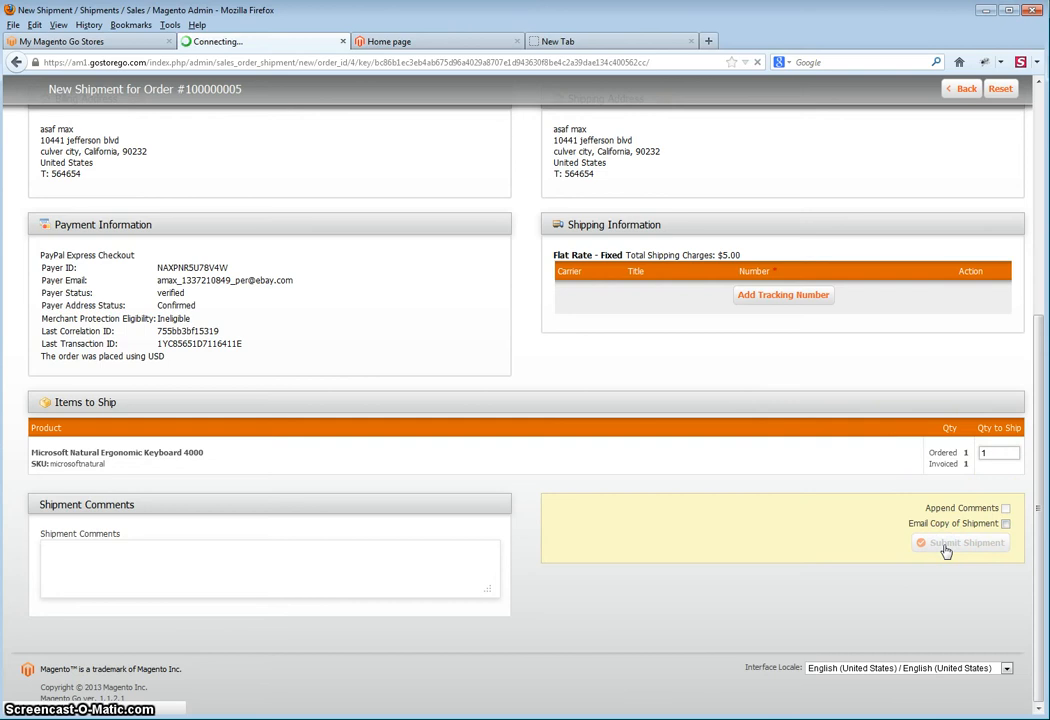
left_click(968, 542)
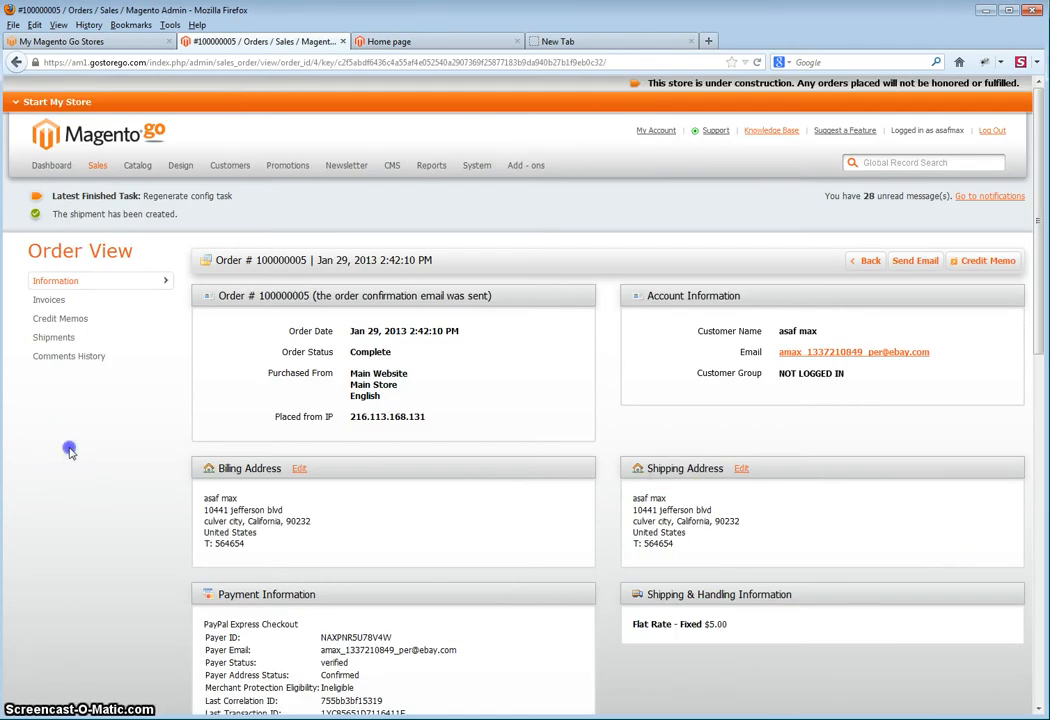
Review the Complete order status and show order 100000005 as Complete in the orders grid.
scroll("down", 3)
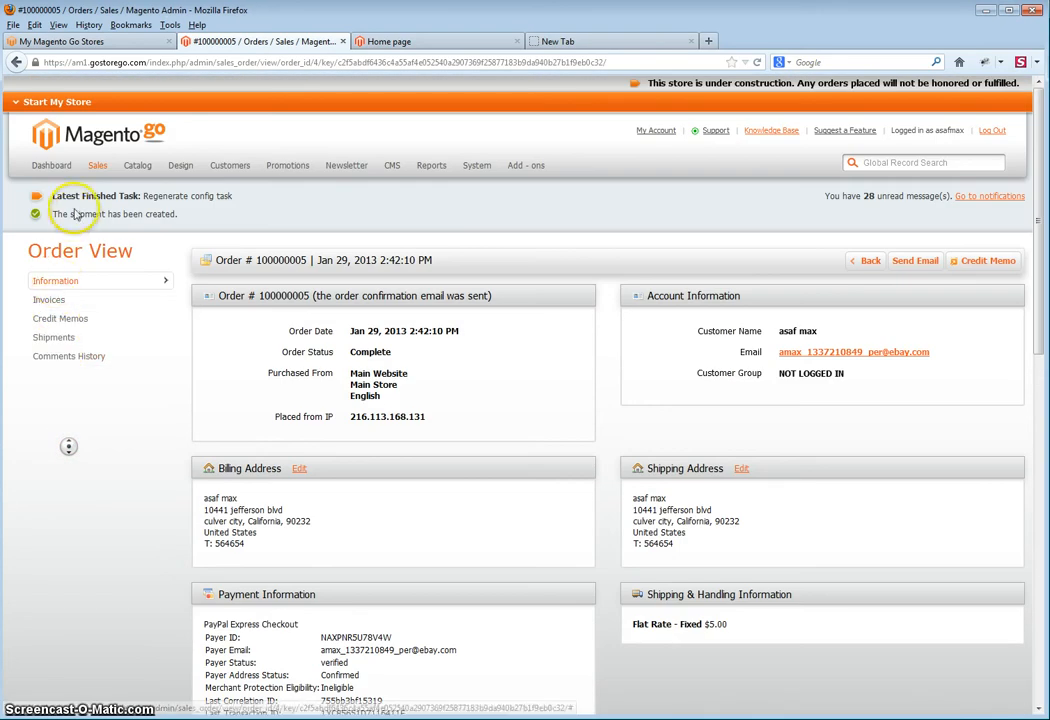
left_click(96, 164)
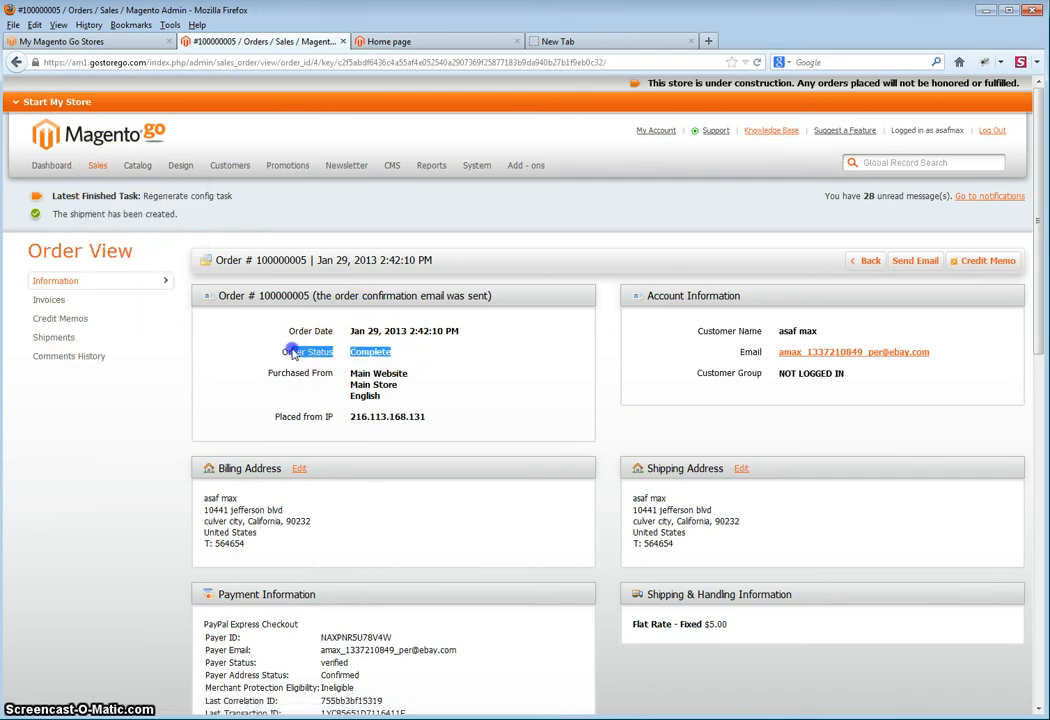
left_click(96, 164)
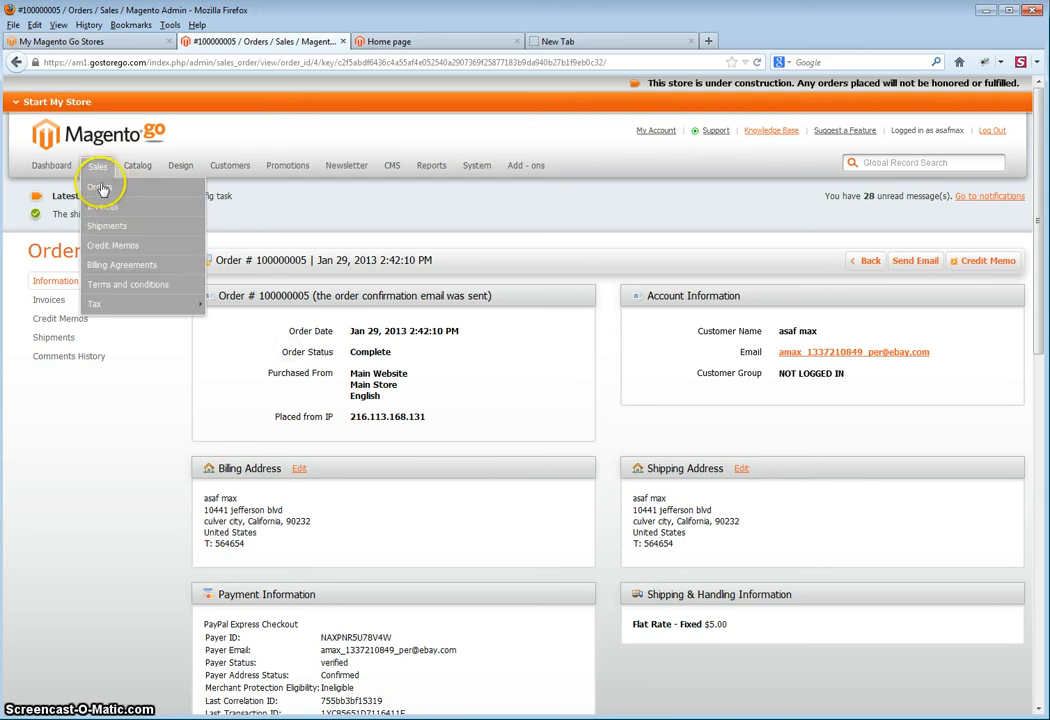
left_click(104, 188)
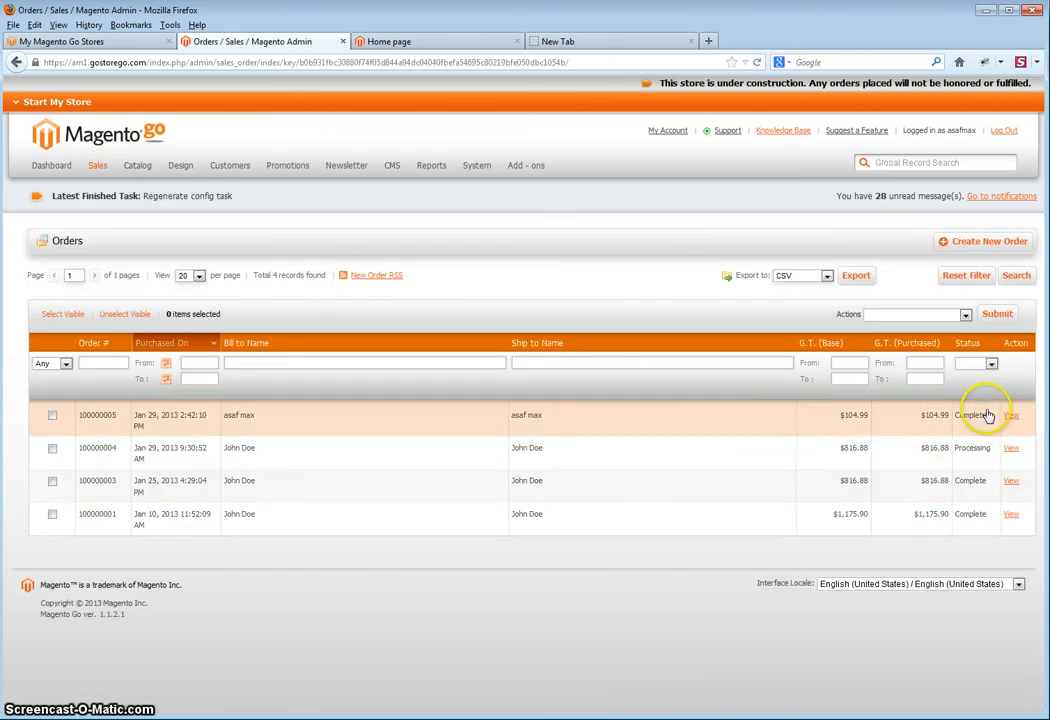
mouse_move(1016, 416)
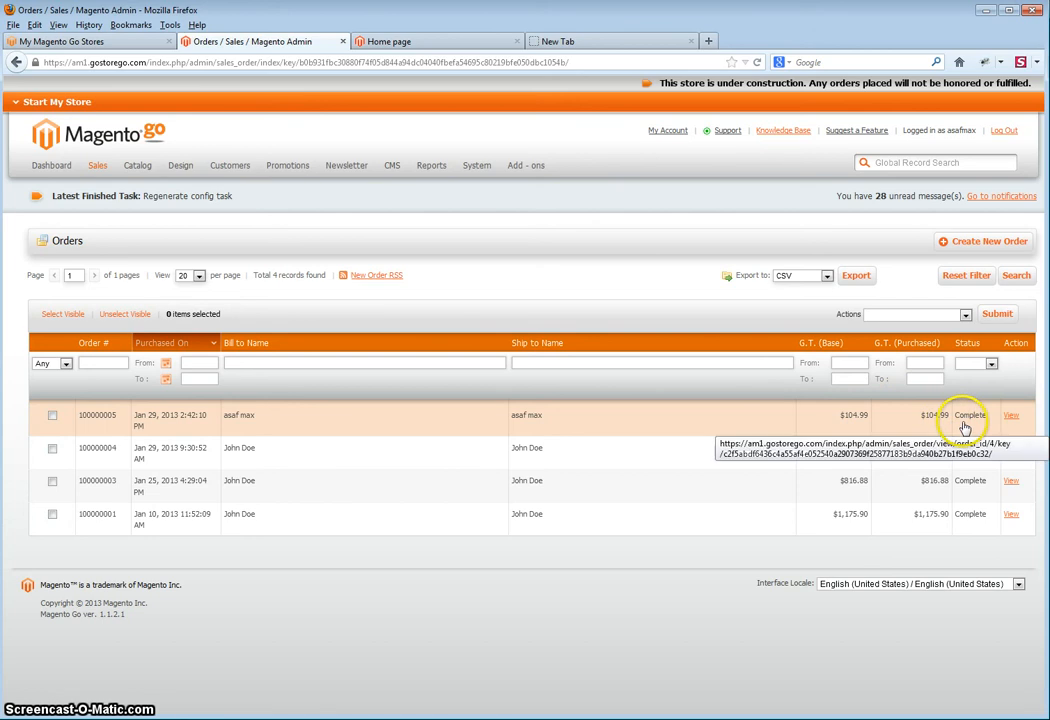